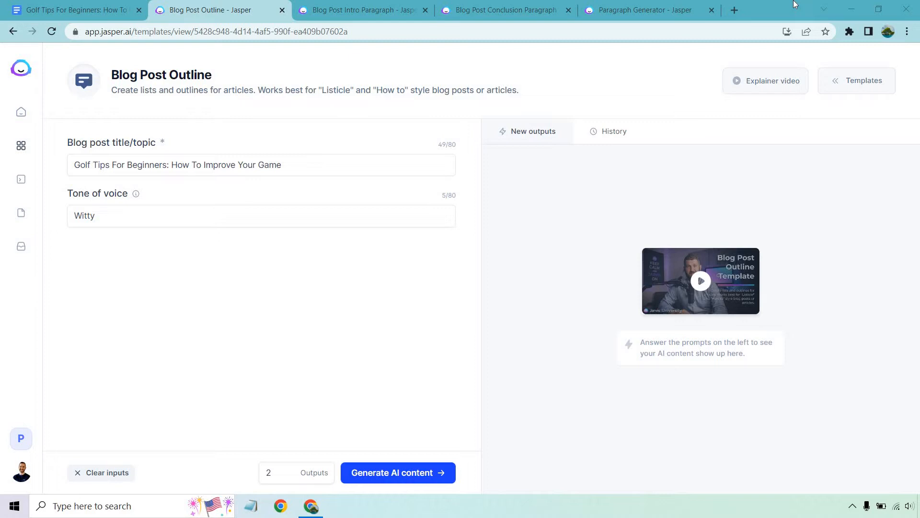
mouse_move(265, 81)
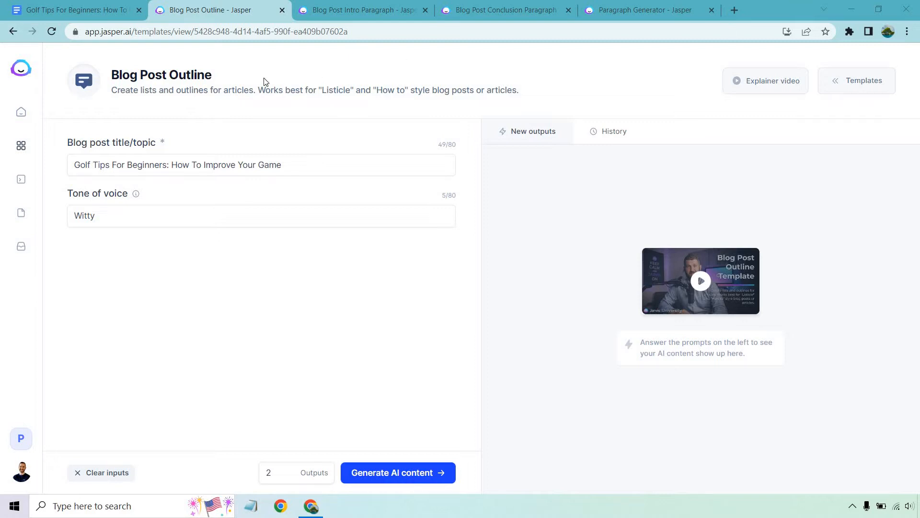
Review the intro, conclusion and paragraph generator templates, then bring up the empty Google Doc.
click(362, 10)
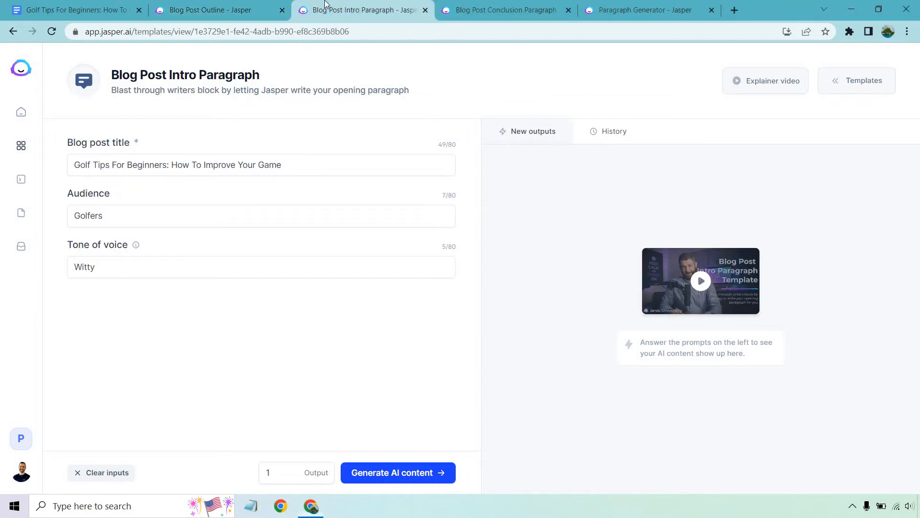
mouse_move(354, 73)
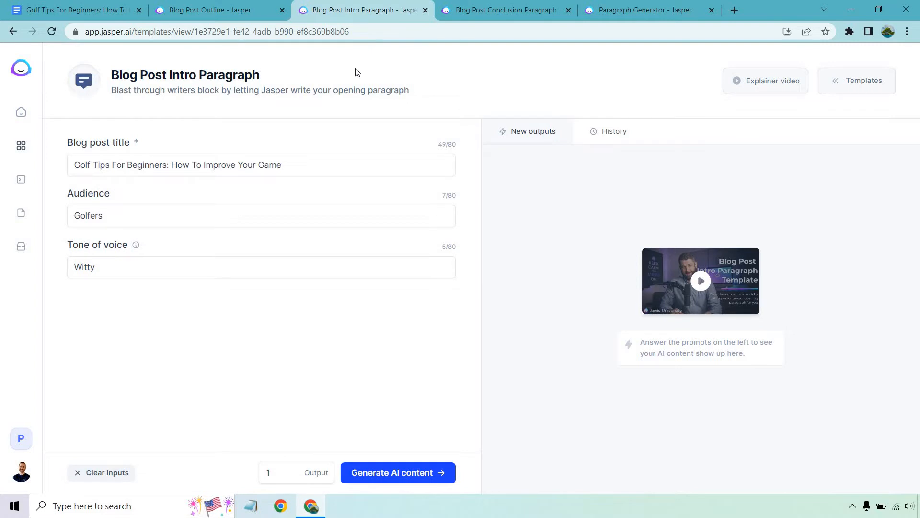
click(504, 11)
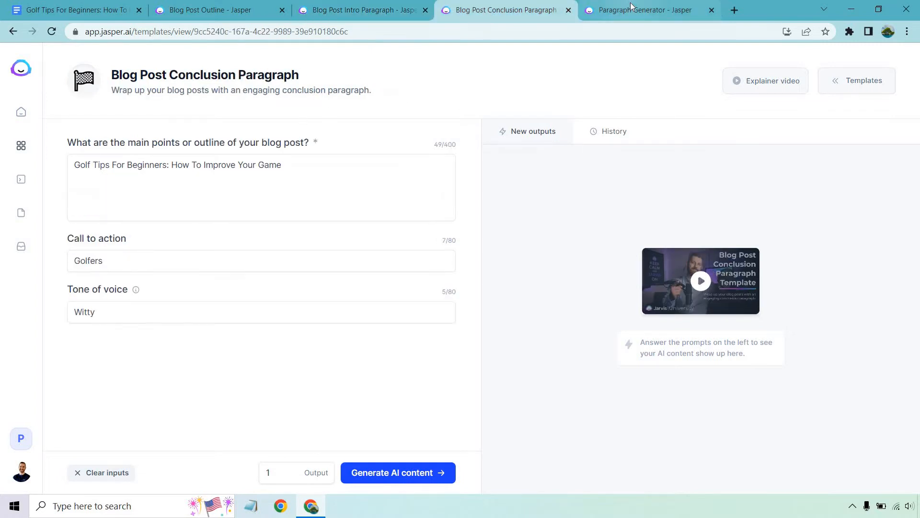
click(646, 10)
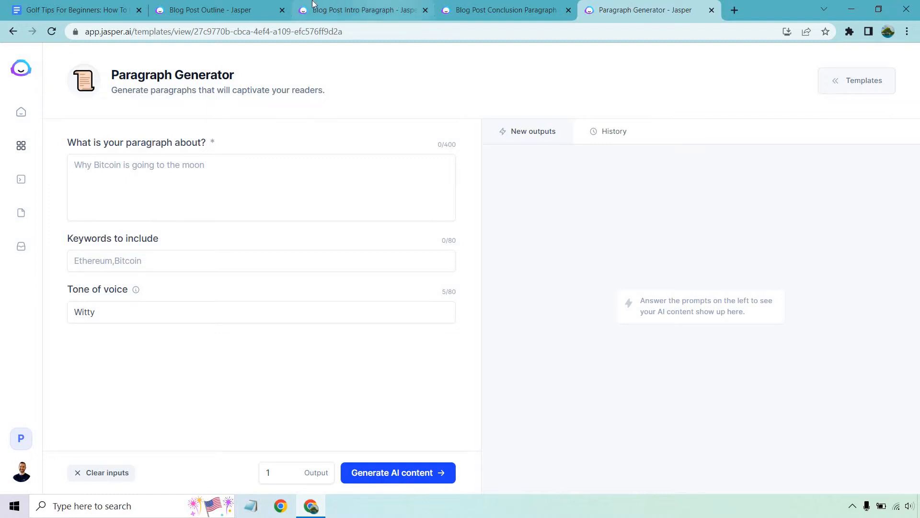
click(217, 10)
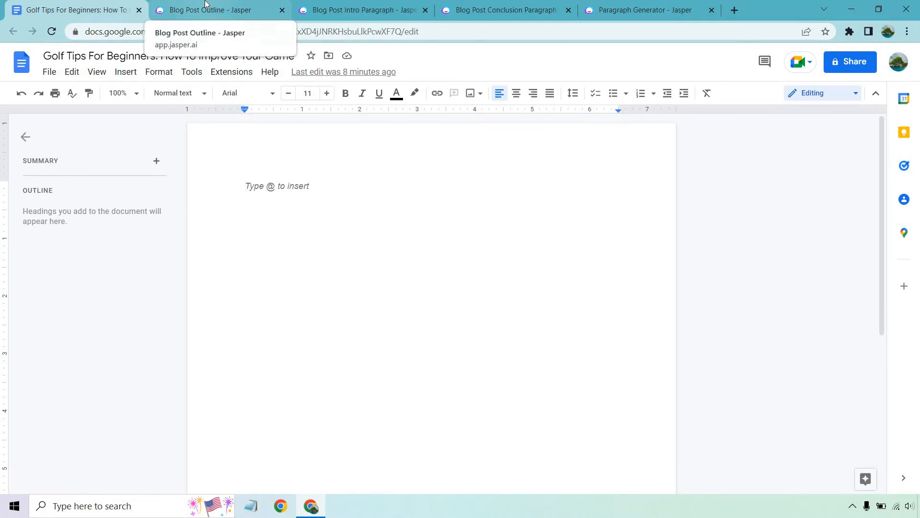
Generate two witty golf-tips outlines and copy the second, five-point outline into the Doc.
click(217, 10)
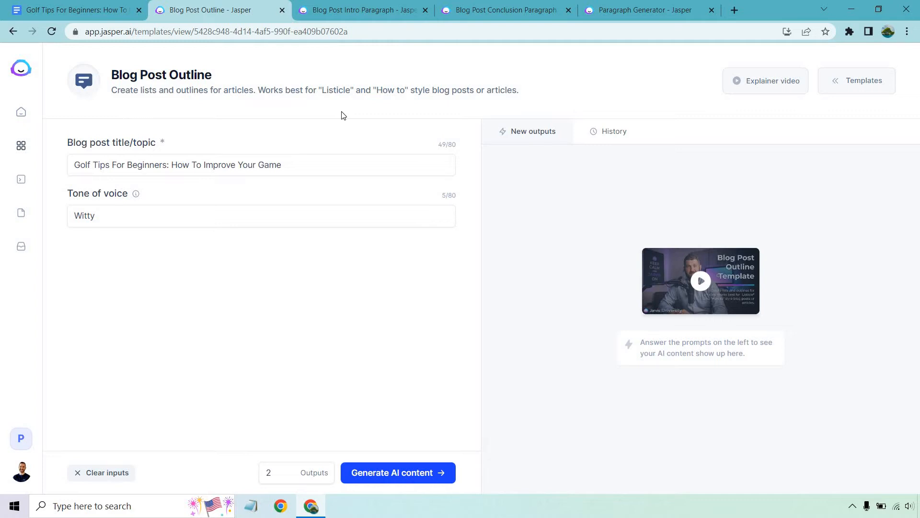
mouse_move(411, 419)
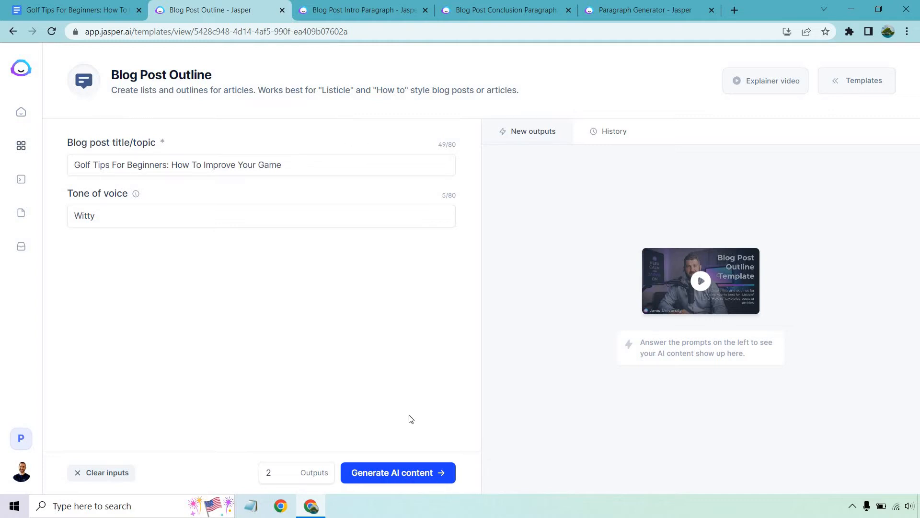
click(397, 472)
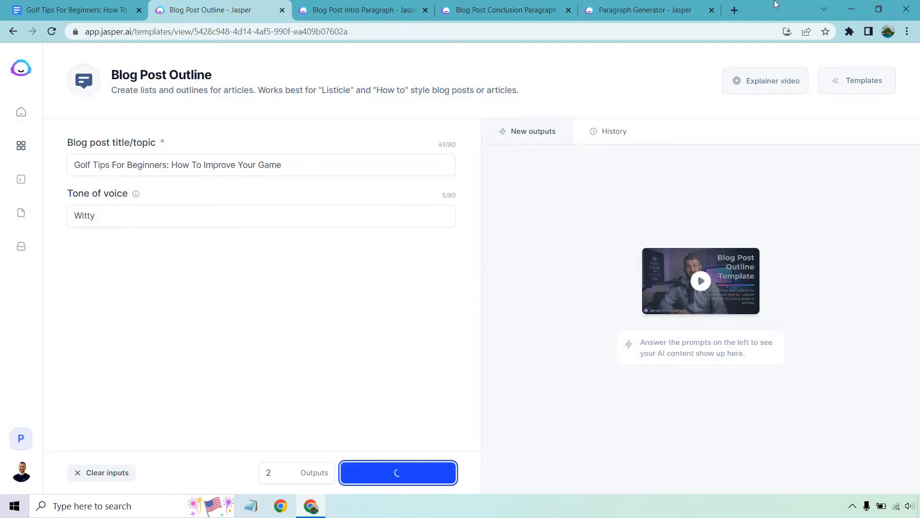
click(397, 473)
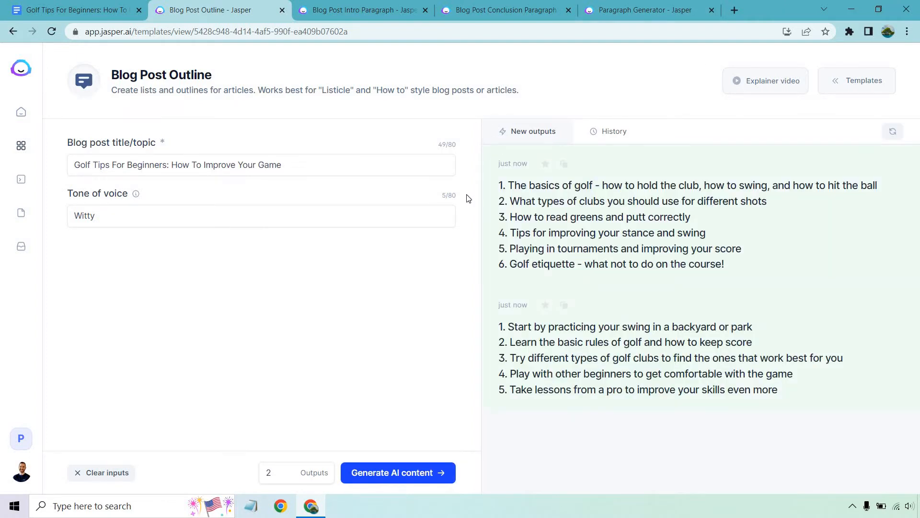
mouse_move(457, 280)
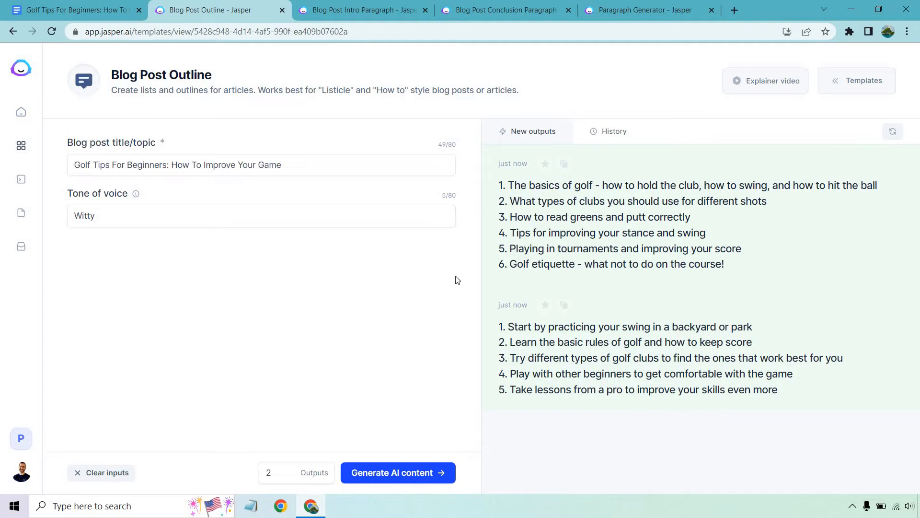
mouse_move(468, 345)
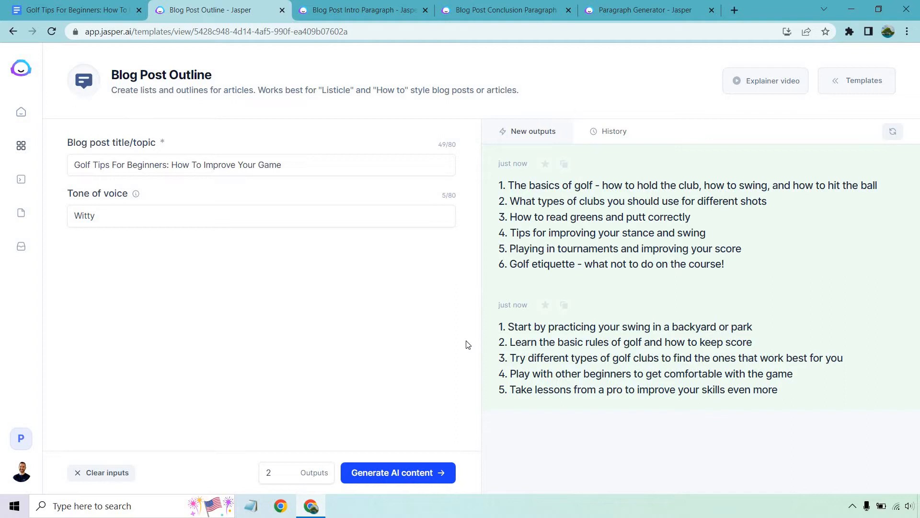
mouse_move(837, 332)
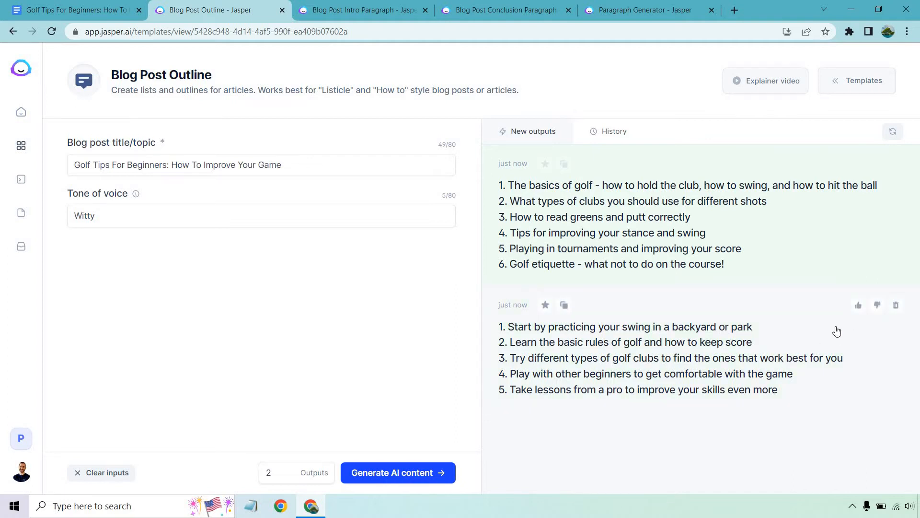
click(563, 305)
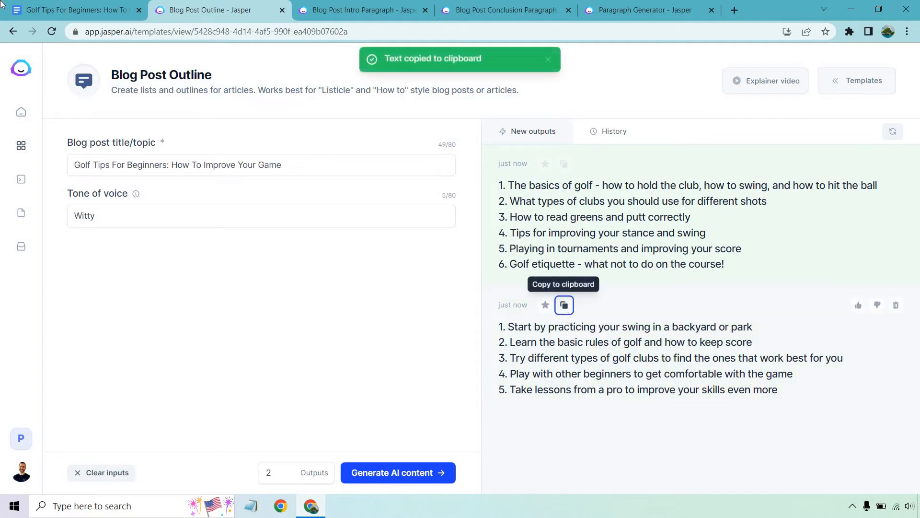
click(70, 10)
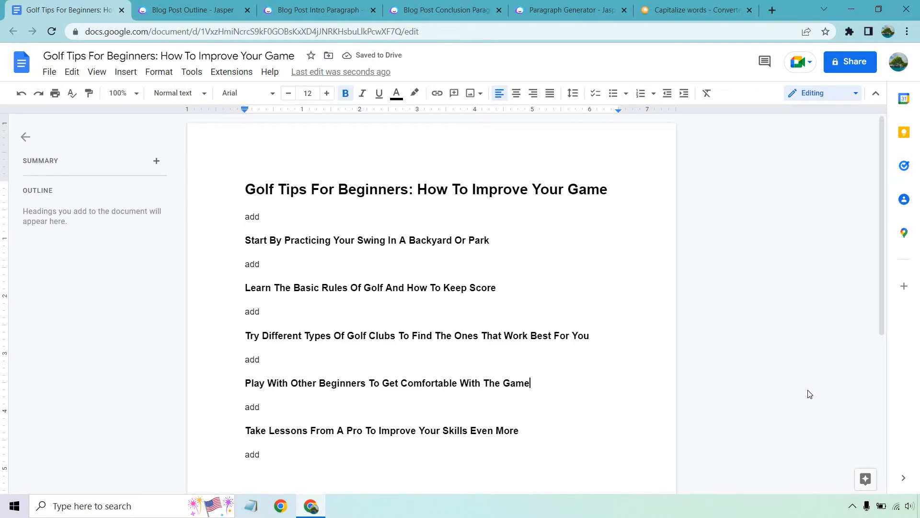
mouse_move(418, 180)
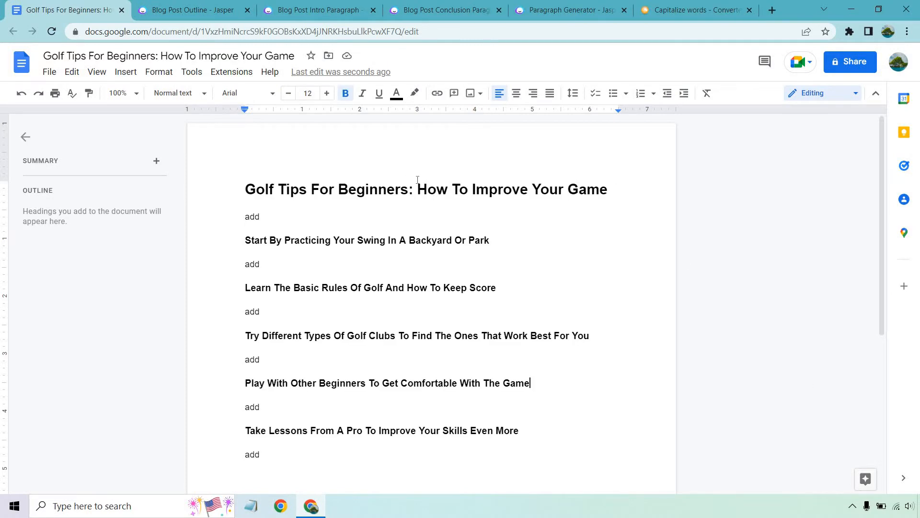
mouse_move(402, 229)
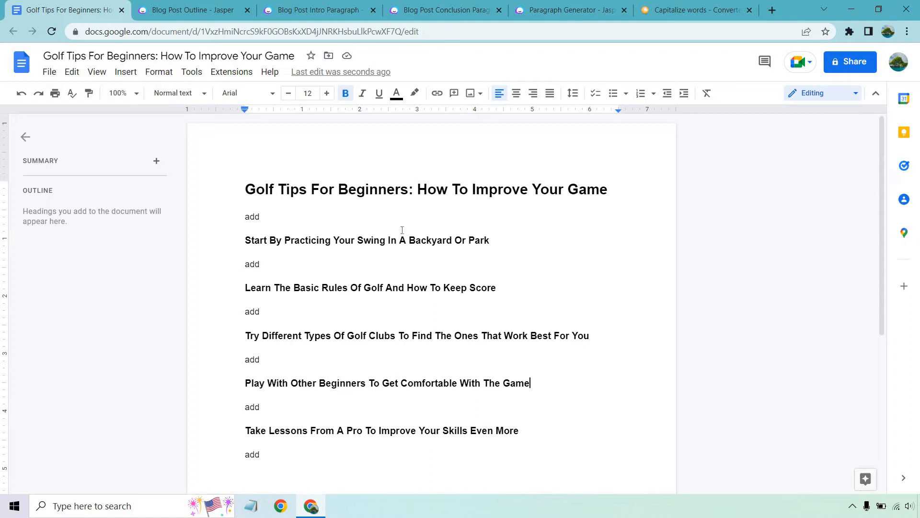
mouse_move(437, 352)
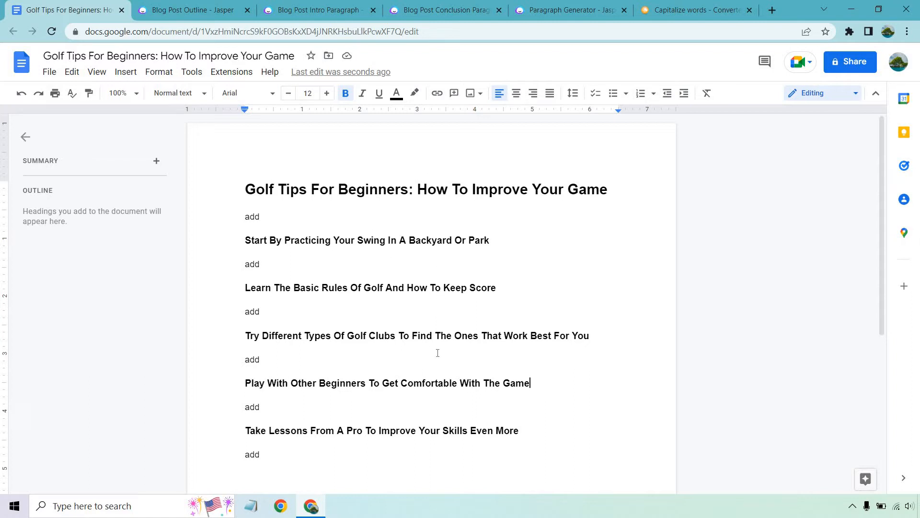
mouse_move(362, 281)
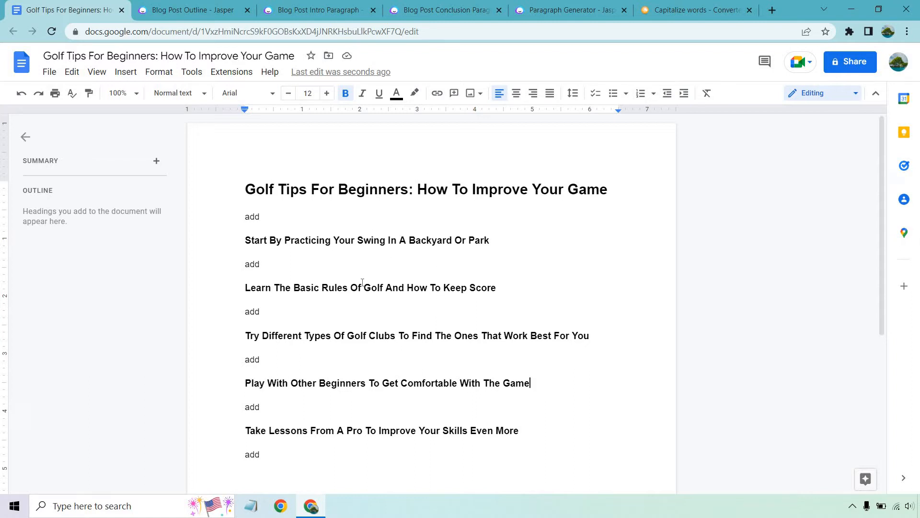
Go back to Jasper's Blog Post Outline template once the headings are laid out.
click(191, 10)
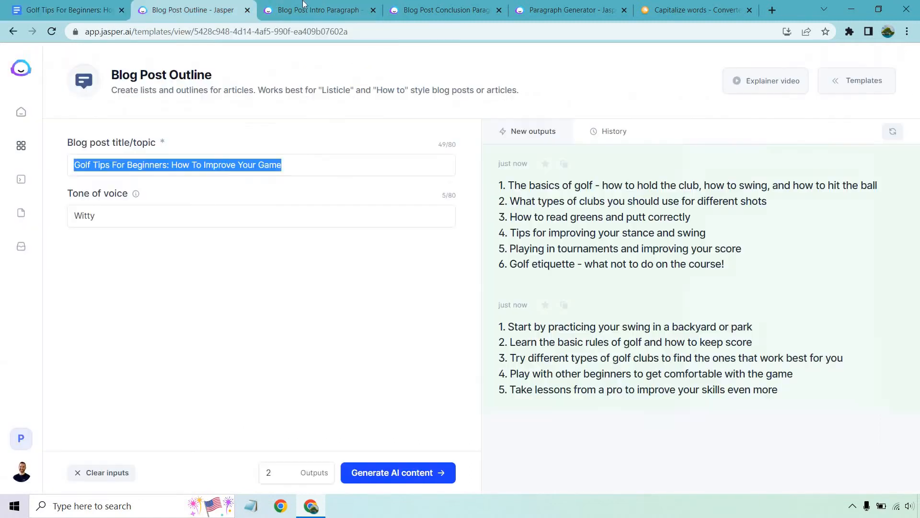
Generate a witty golf intro paragraph in the intro template and copy it.
click(317, 10)
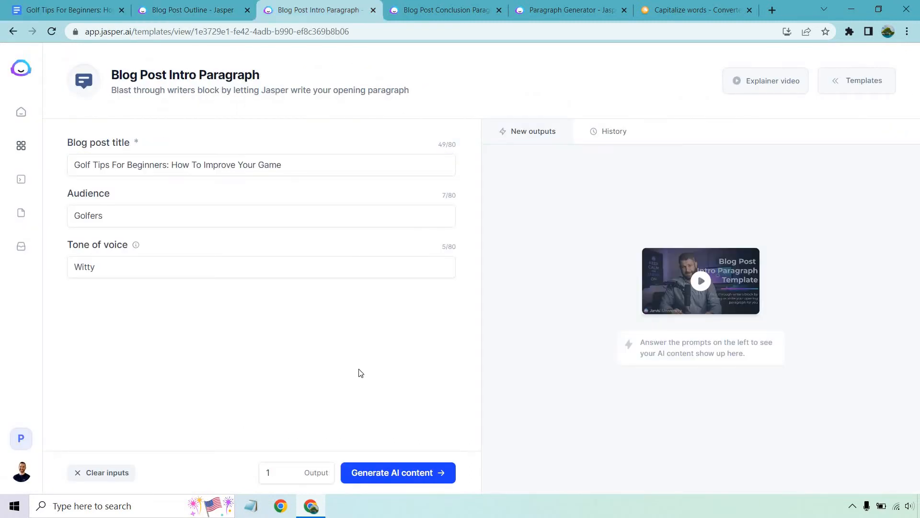
click(397, 472)
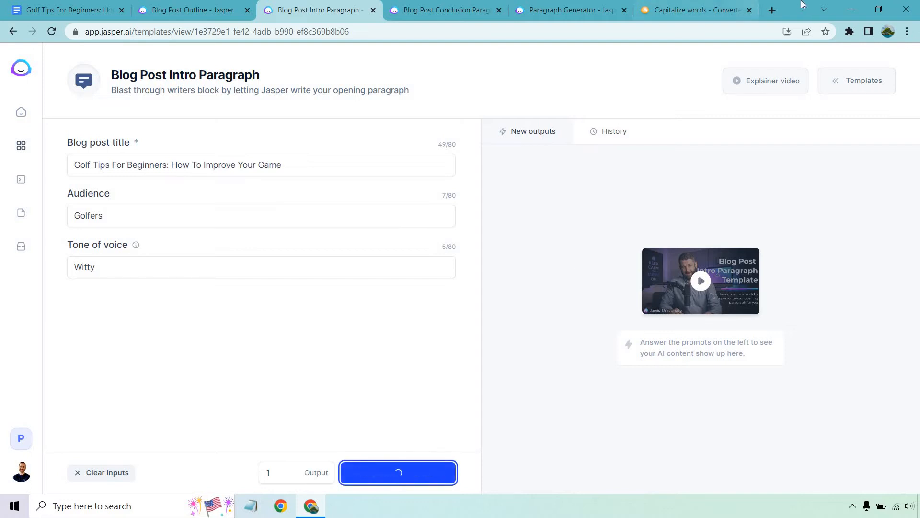
click(397, 472)
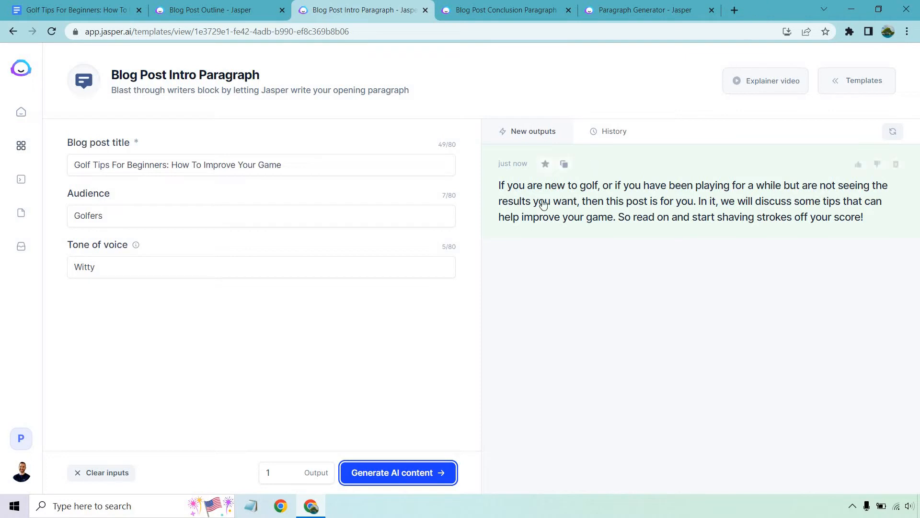
click(562, 164)
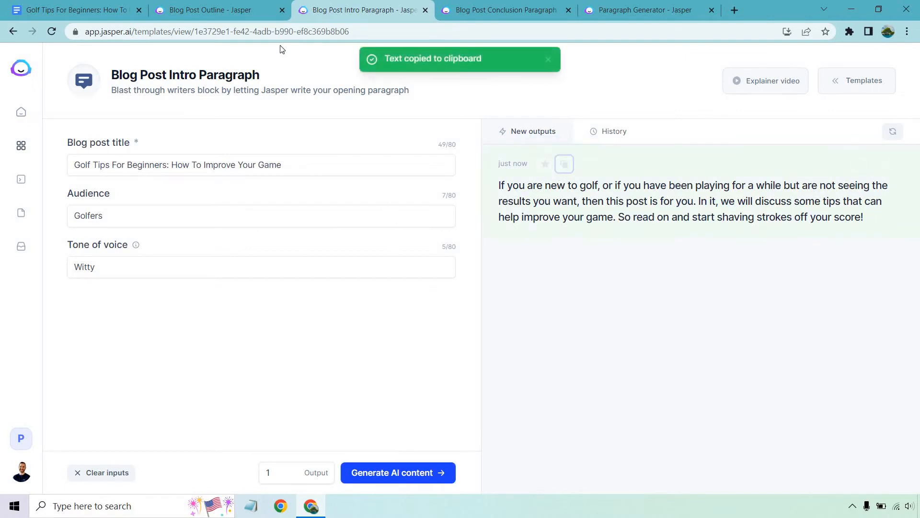
Paste the intro 'If you are new to golf…' over the placeholder under the title.
click(70, 10)
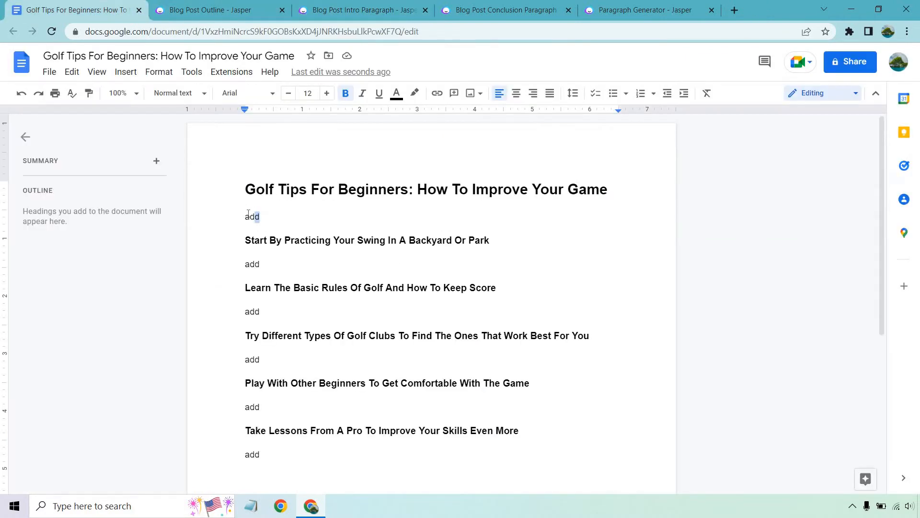
text(If you are new to golf, or if you have been playing for a while but are not seeing the results you want, then this post is for you. In it, we will discuss some tips that can help improve your game. So read on and start shaving strokes off your score!)
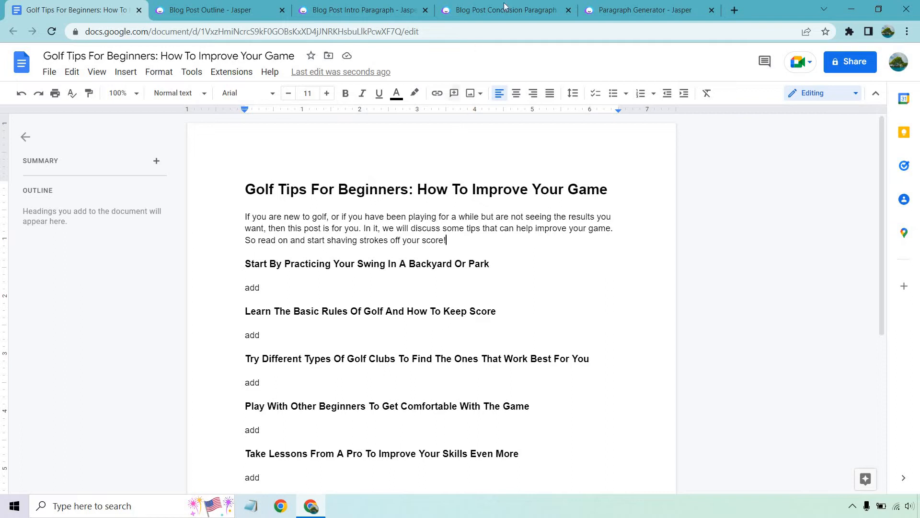
click(504, 10)
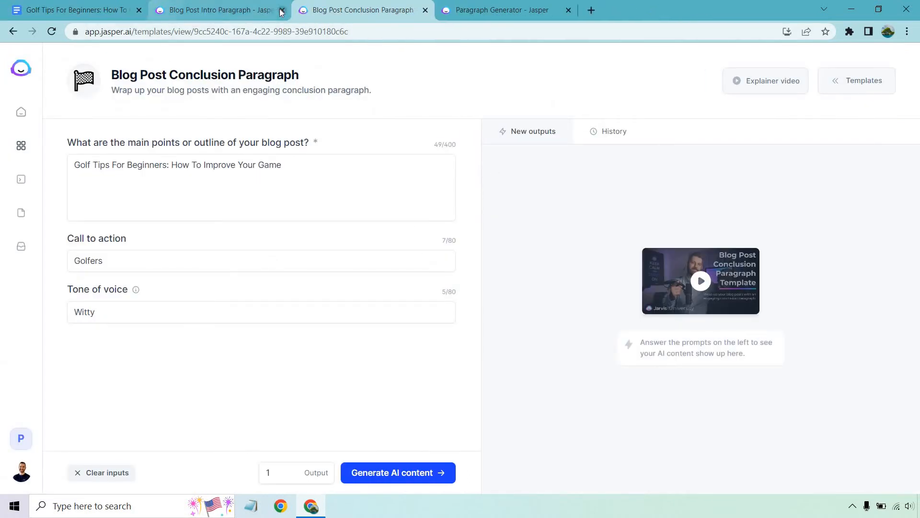
Generate and copy a paragraph on 'Start By Practicing Your Swing In A Backyard Or Park', keyword swing.
click(281, 10)
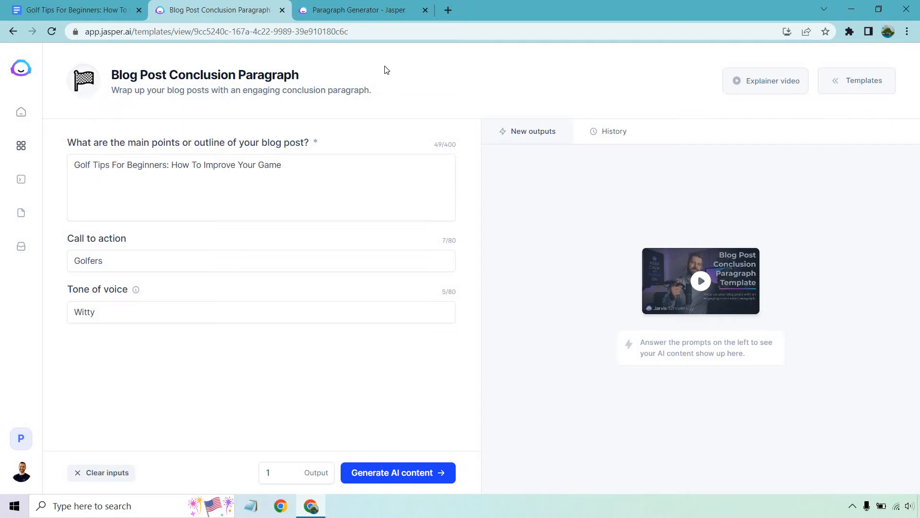
mouse_move(377, 27)
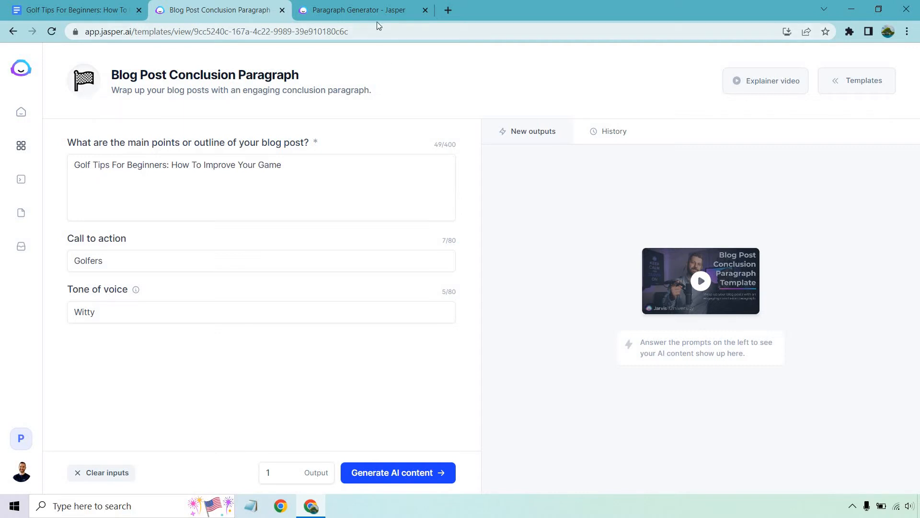
click(358, 10)
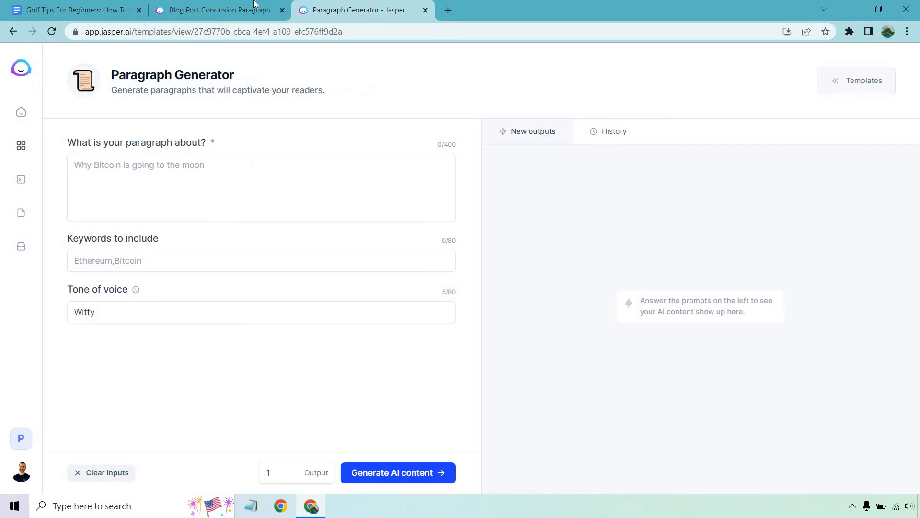
click(73, 10)
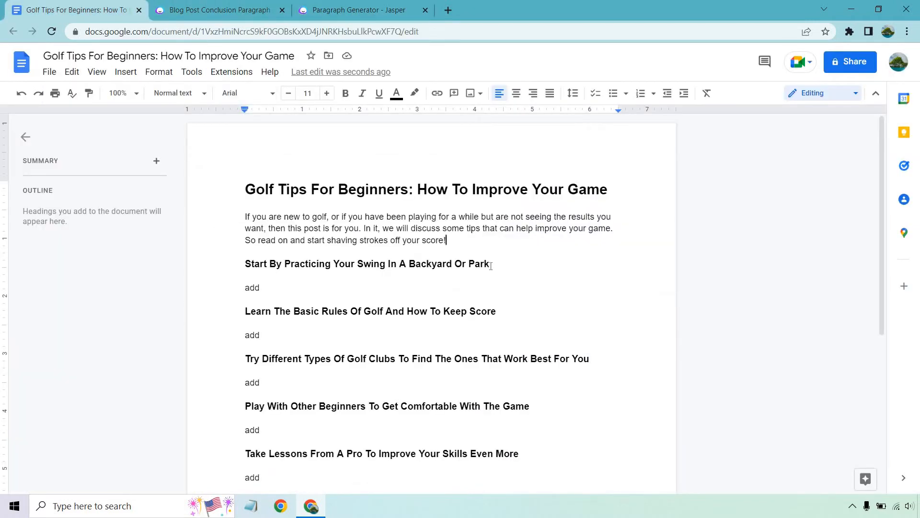
click(356, 10)
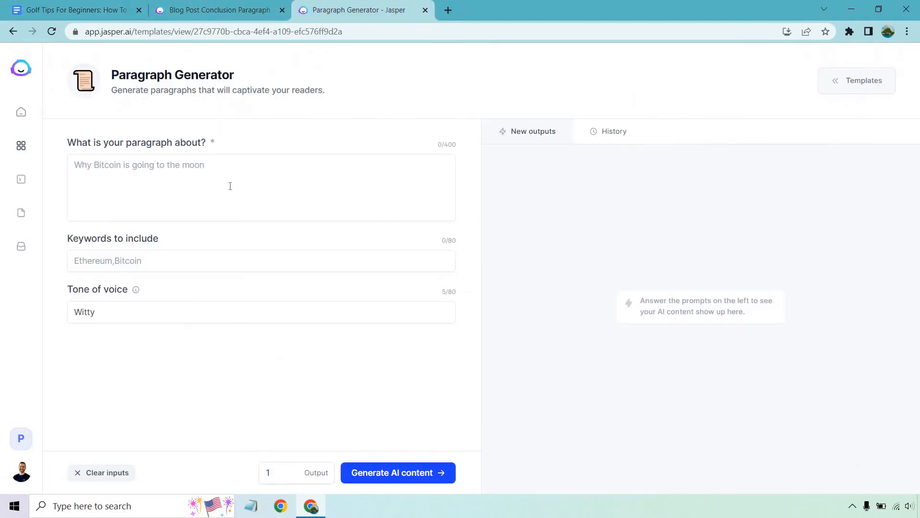
text(Start By Practicing Your Swing In A Backyard Or Park)
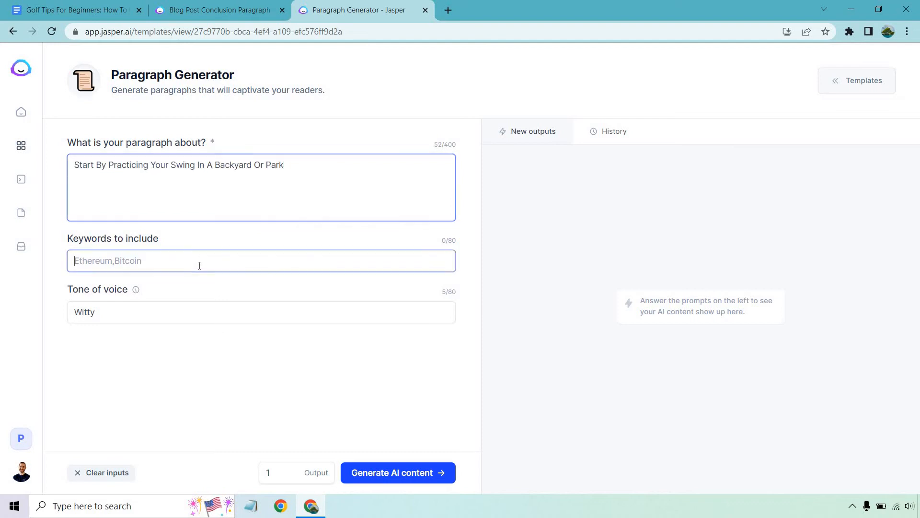
text(swing)
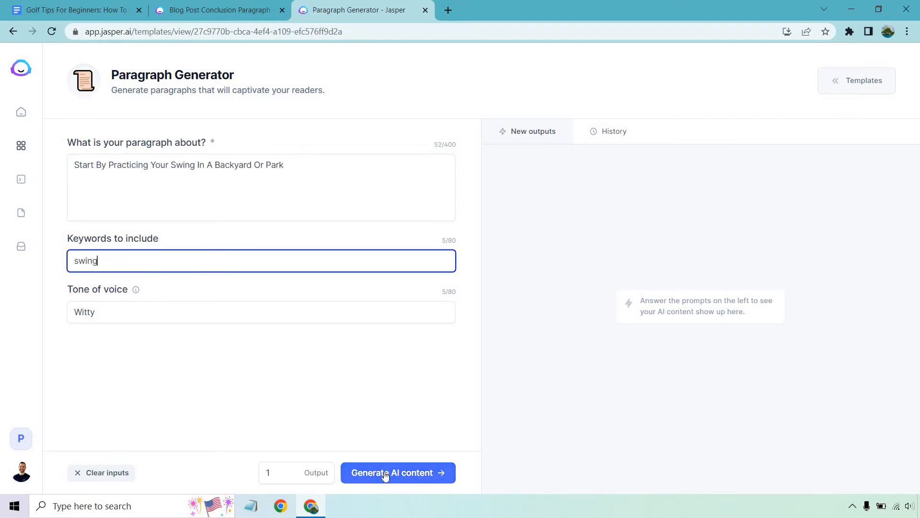
click(398, 473)
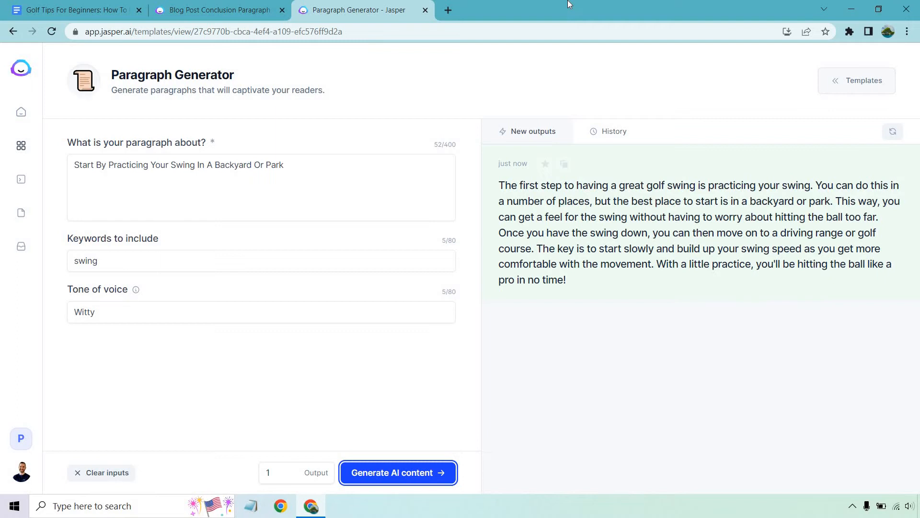
mouse_move(731, 117)
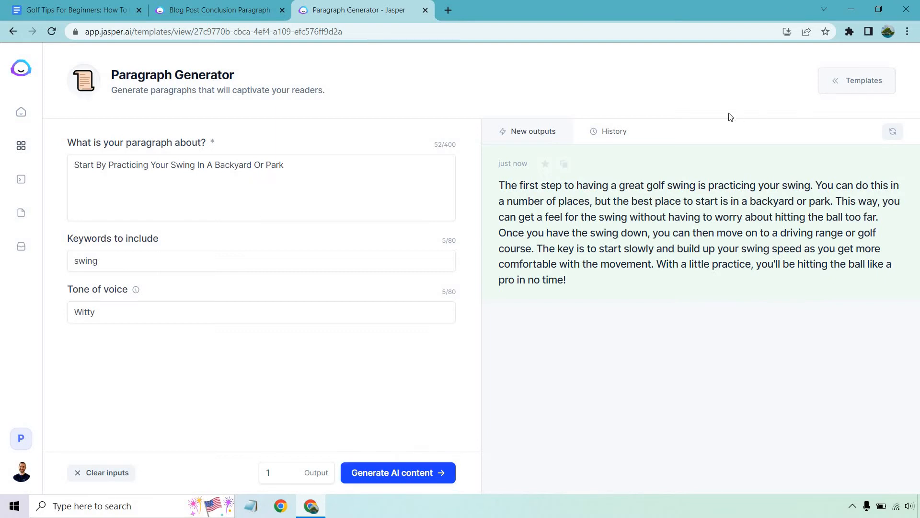
click(563, 163)
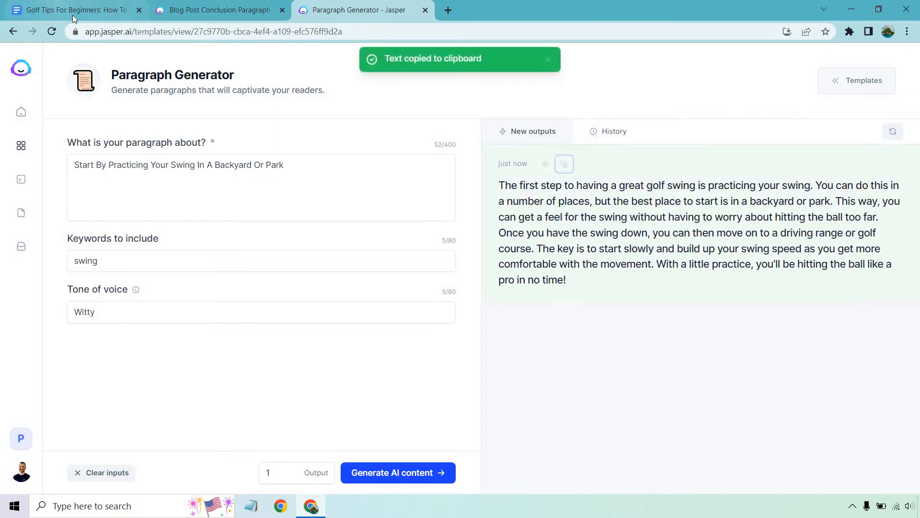
Paste the swing-practice paragraph under its heading in the Google Doc.
click(70, 10)
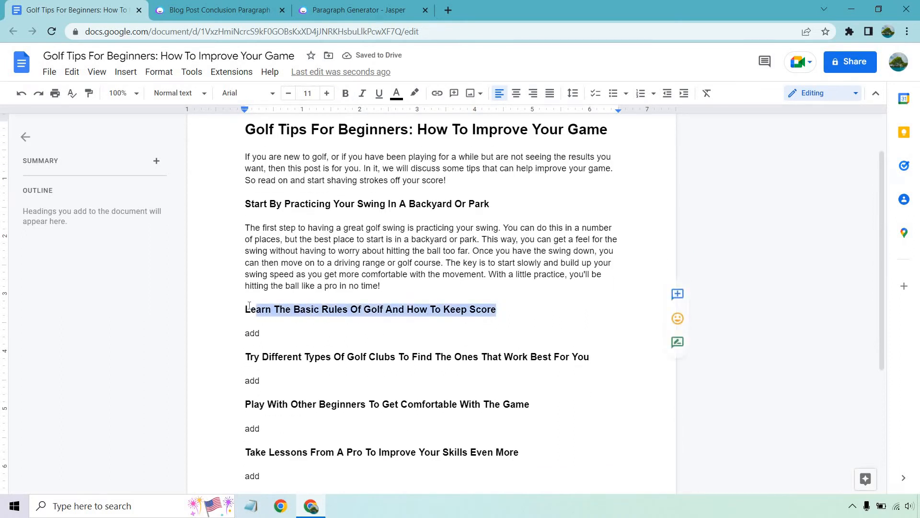
click(358, 10)
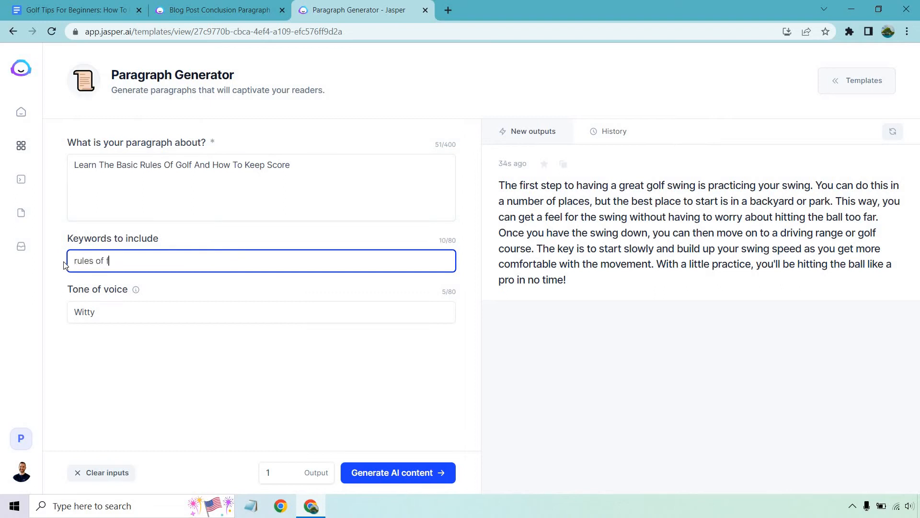
Generate a paragraph on golf rules and scoring with keyword 'rules of golf', and copy it.
text(golf)
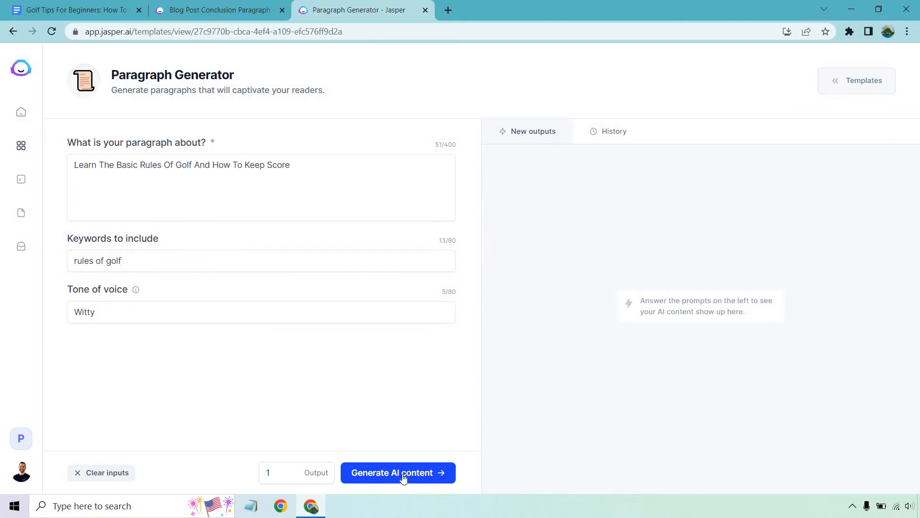
click(397, 472)
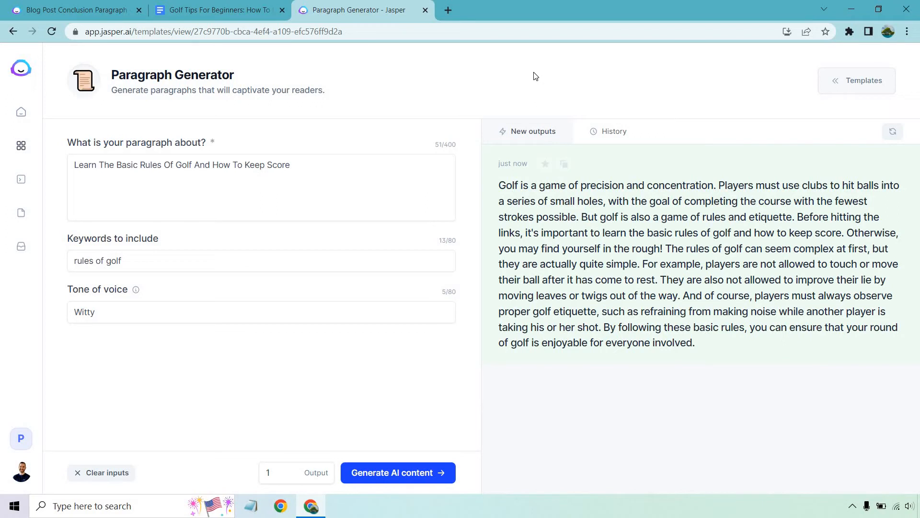
mouse_move(646, 223)
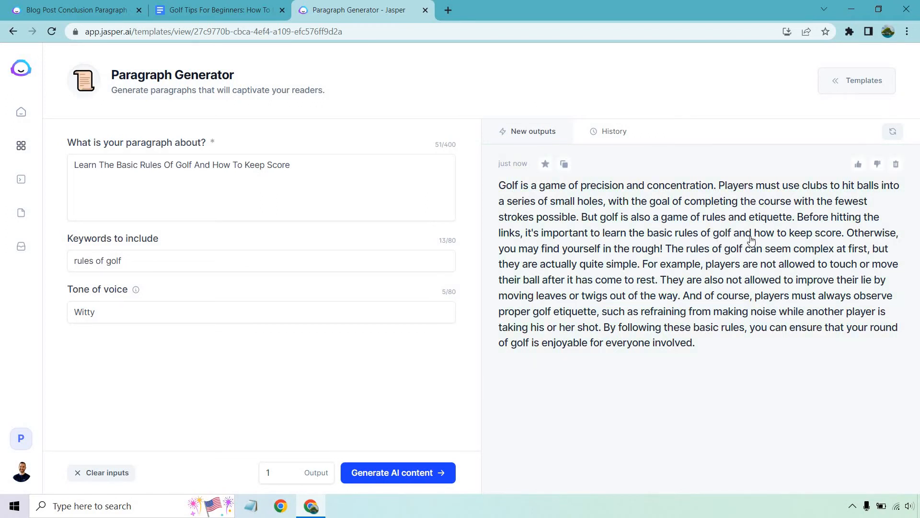
mouse_move(712, 251)
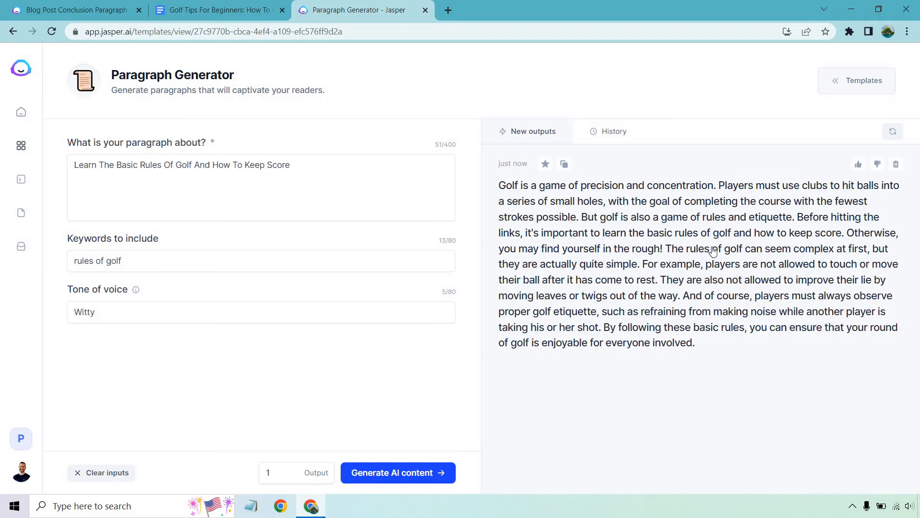
mouse_move(626, 269)
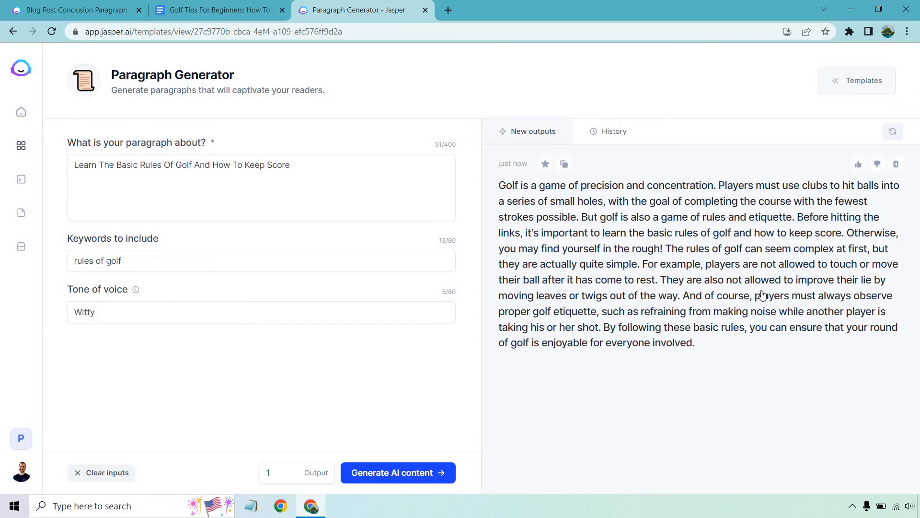
mouse_move(761, 296)
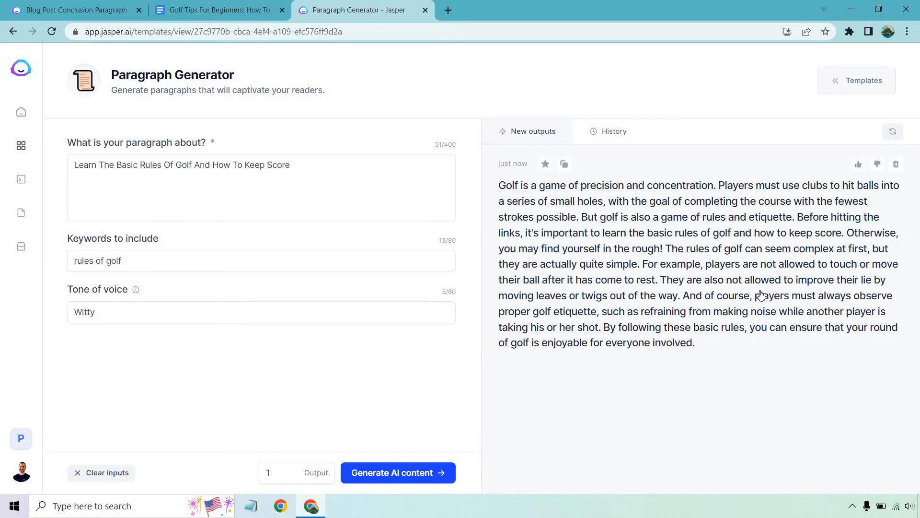
click(562, 164)
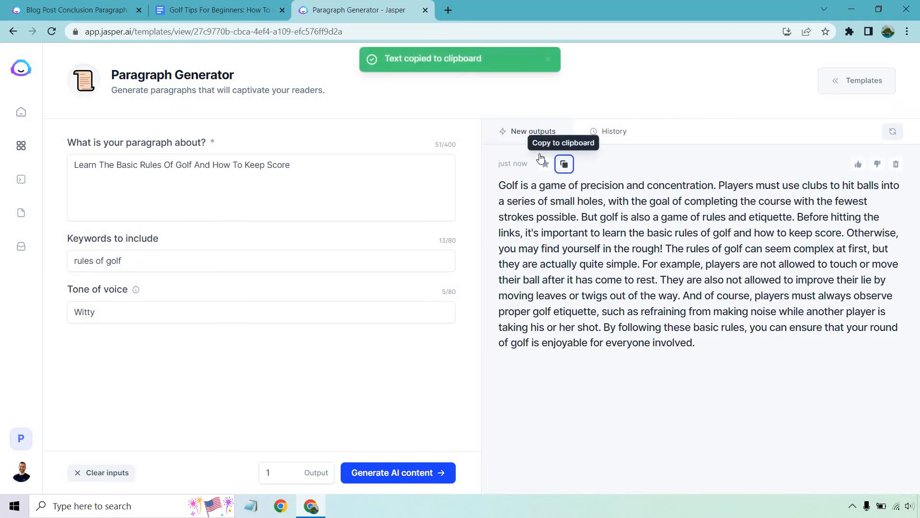
Paste the rules-of-golf paragraph over the 'add' placeholder under its heading.
click(218, 10)
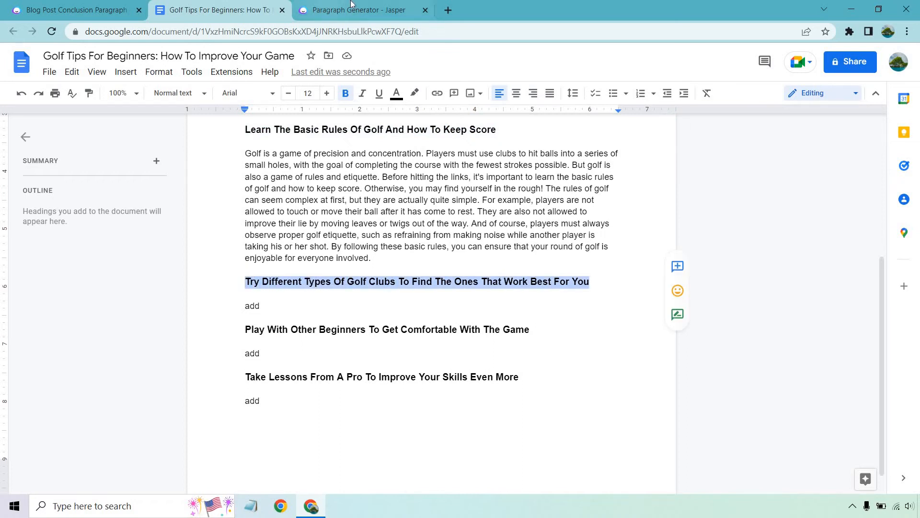
Generate a paragraph on trying different golf clubs, keyword 'golf clubs', and copy it.
click(358, 10)
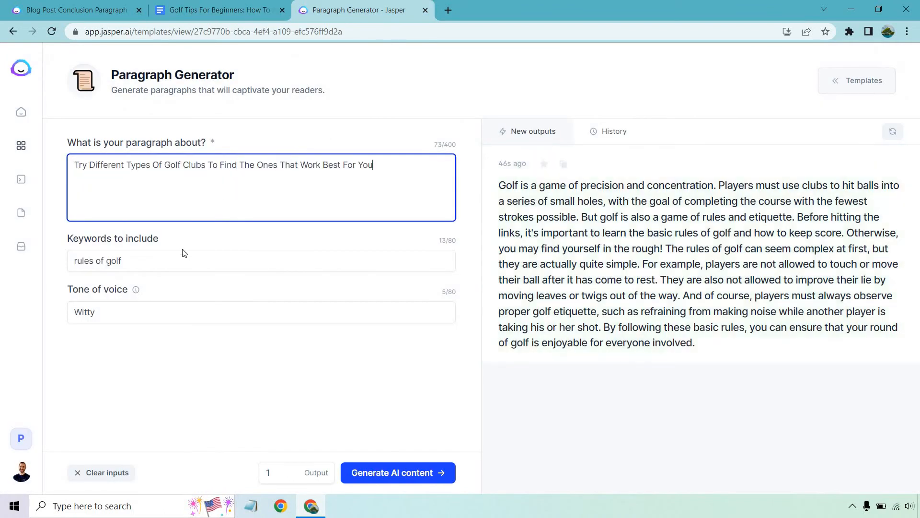
text(golf clubs)
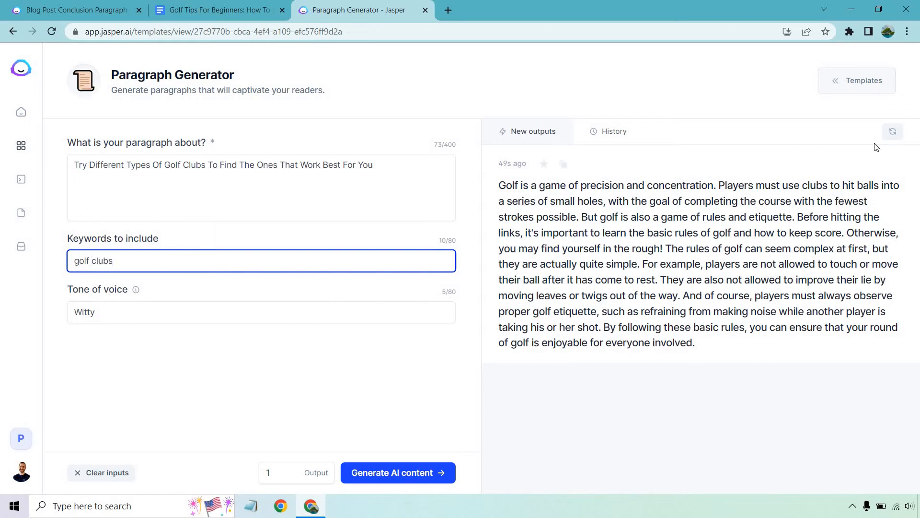
click(397, 472)
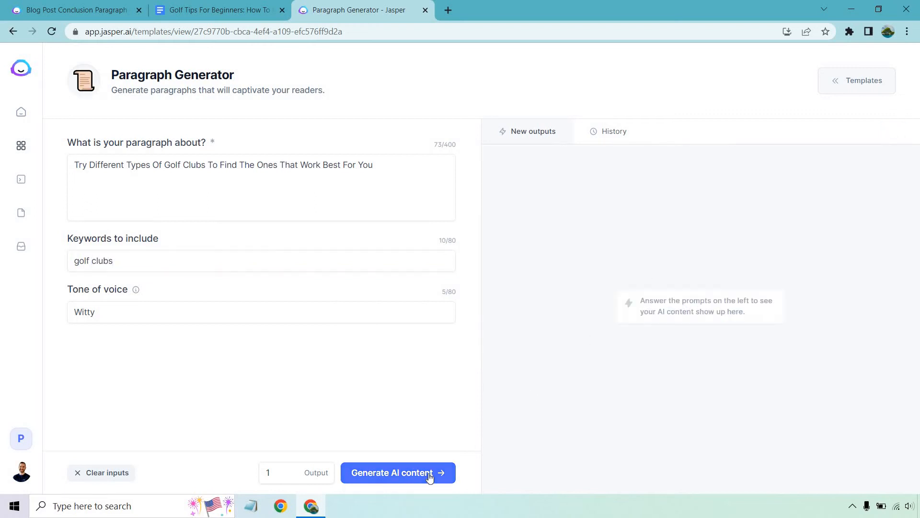
click(397, 473)
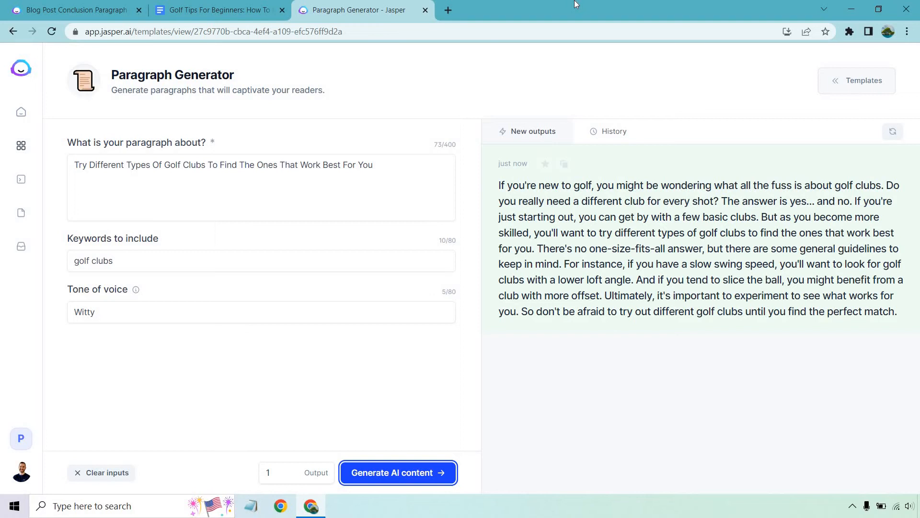
mouse_move(578, 151)
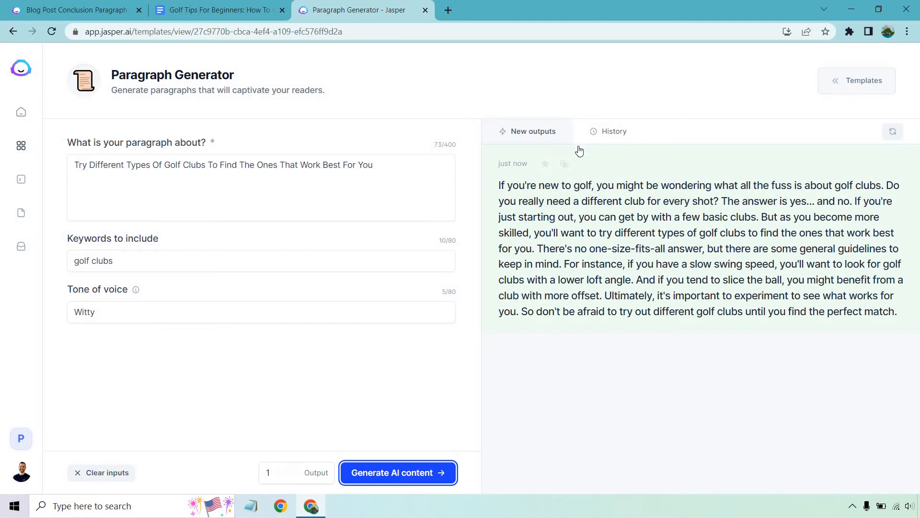
click(564, 164)
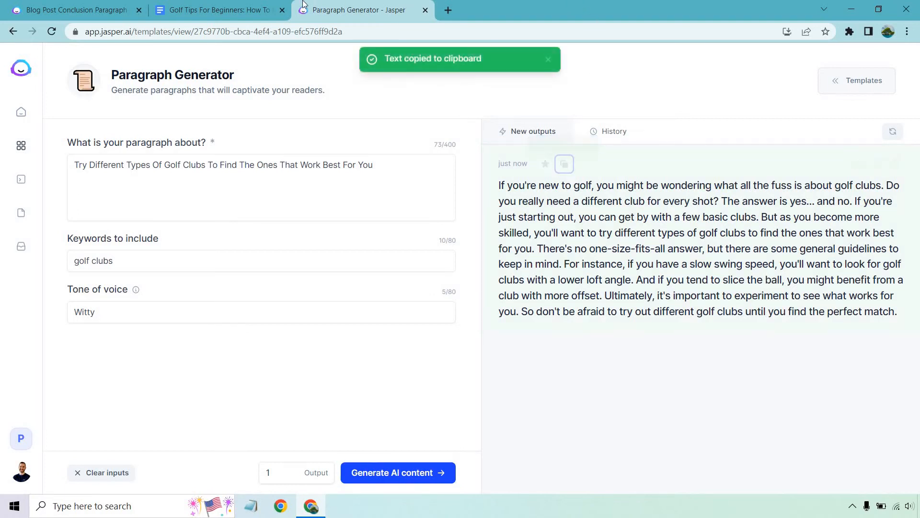
Paste the golf-clubs paragraph into the Doc and select the 'Play With Other Beginners' heading.
click(215, 10)
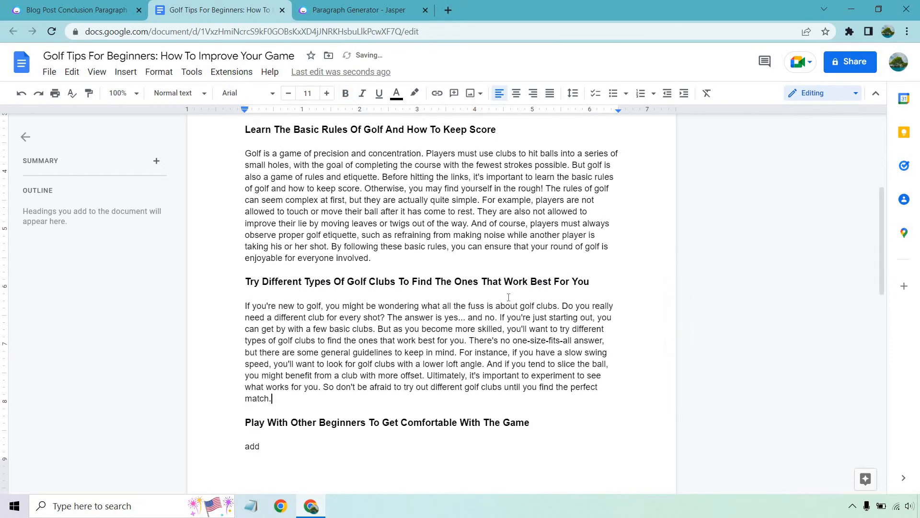
scroll(down, 3)
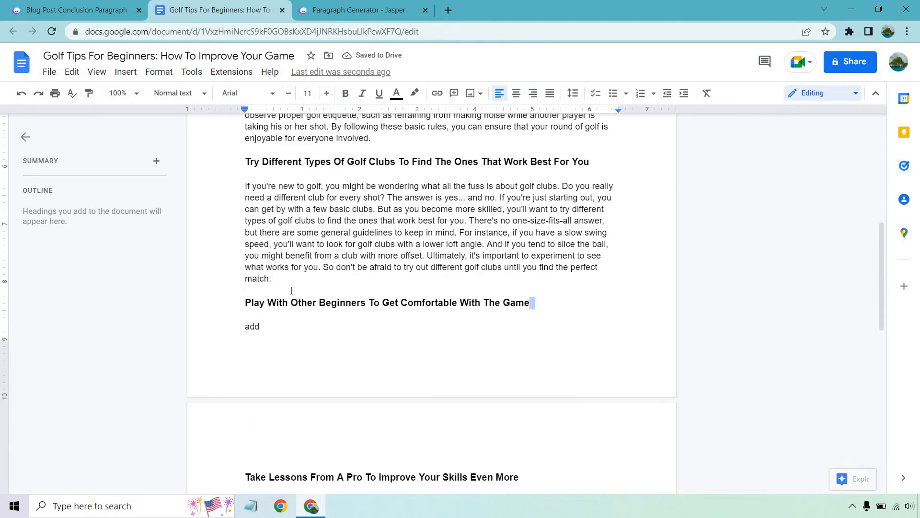
triple_click(386, 303)
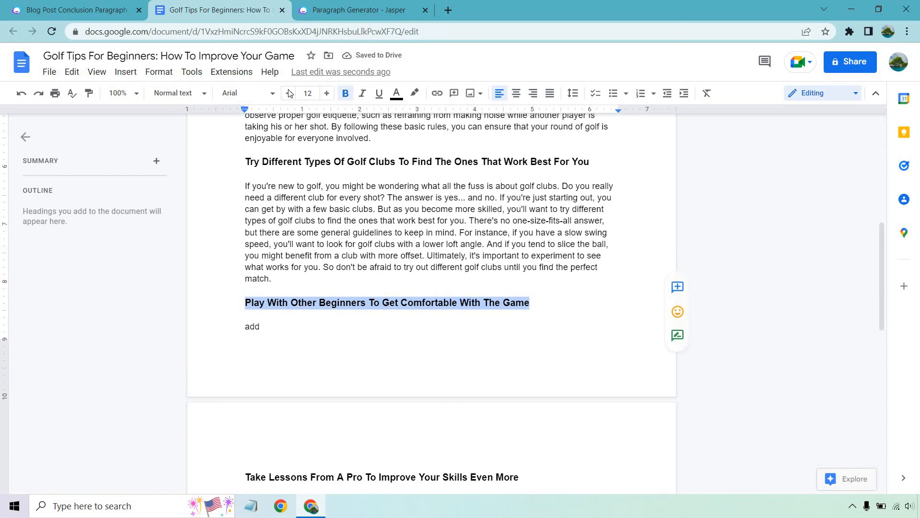
Add 'golfers' and 'Golf' to the topic, then generate and copy the beginners paragraph.
click(358, 10)
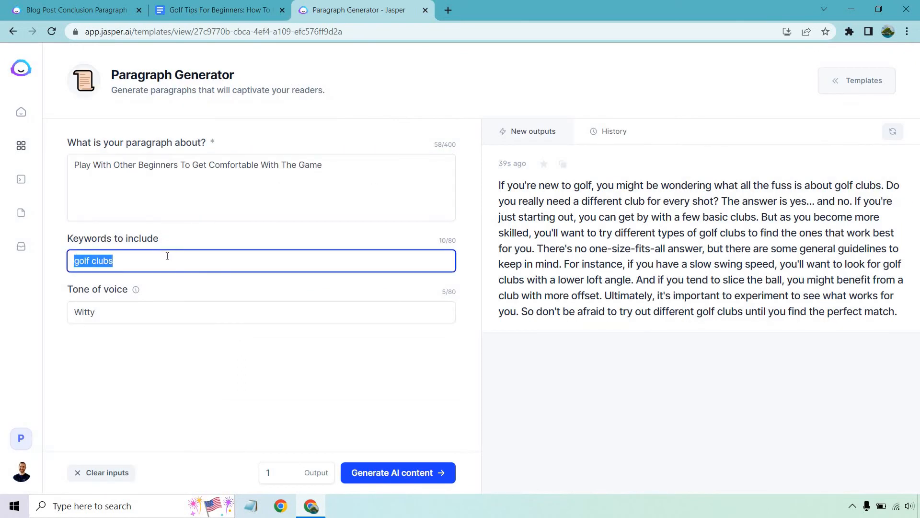
text(golfers)
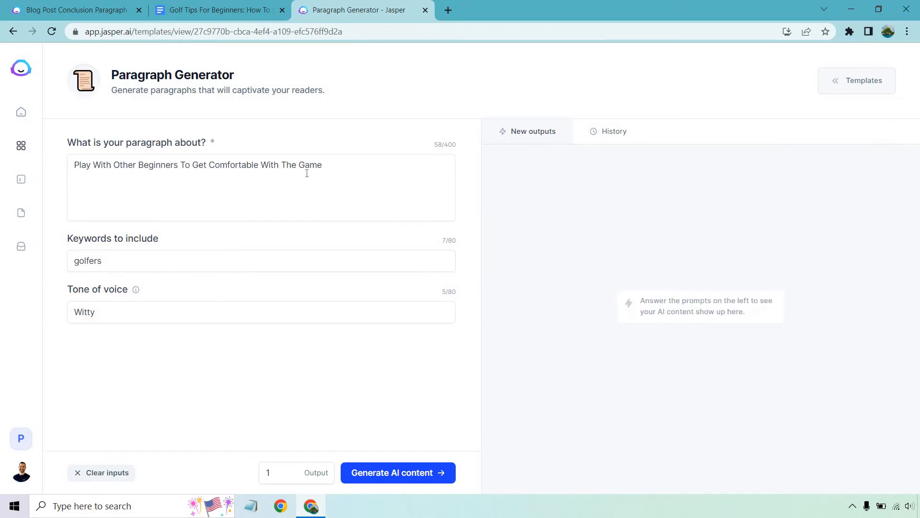
text(G)
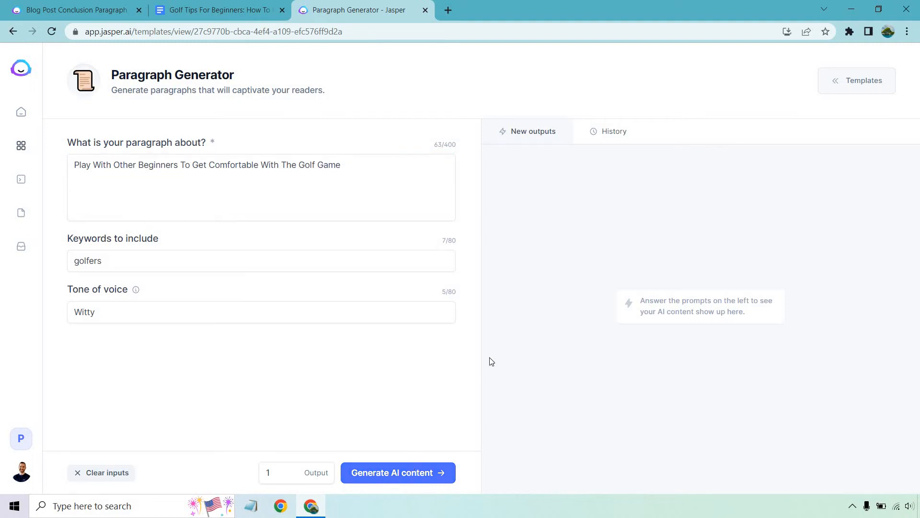
click(397, 472)
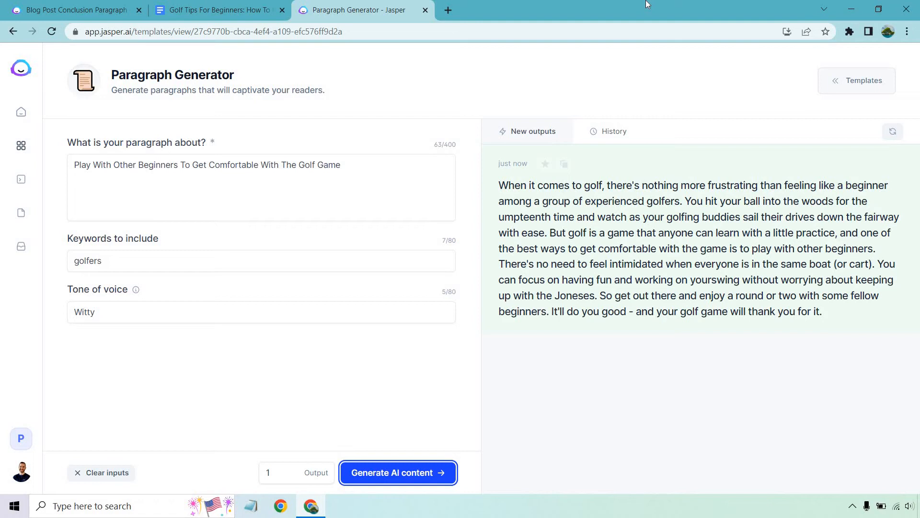
mouse_move(833, 238)
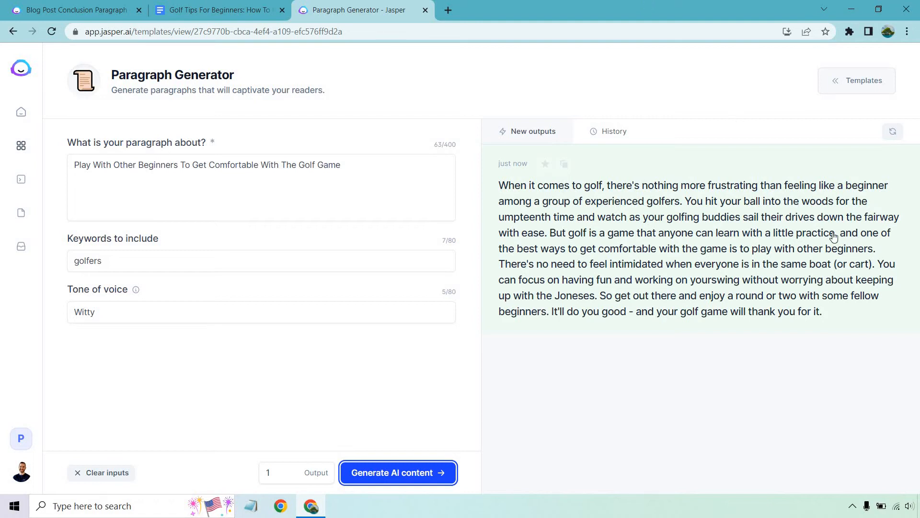
mouse_move(785, 101)
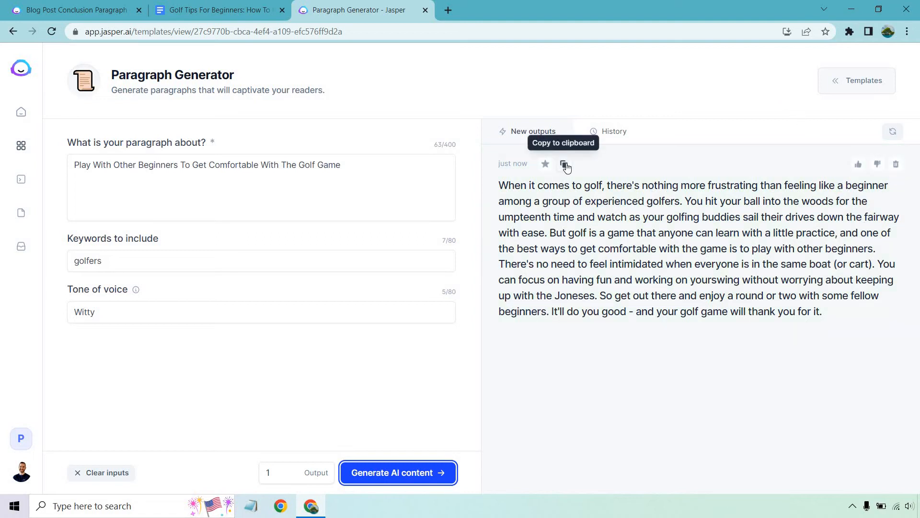
click(217, 10)
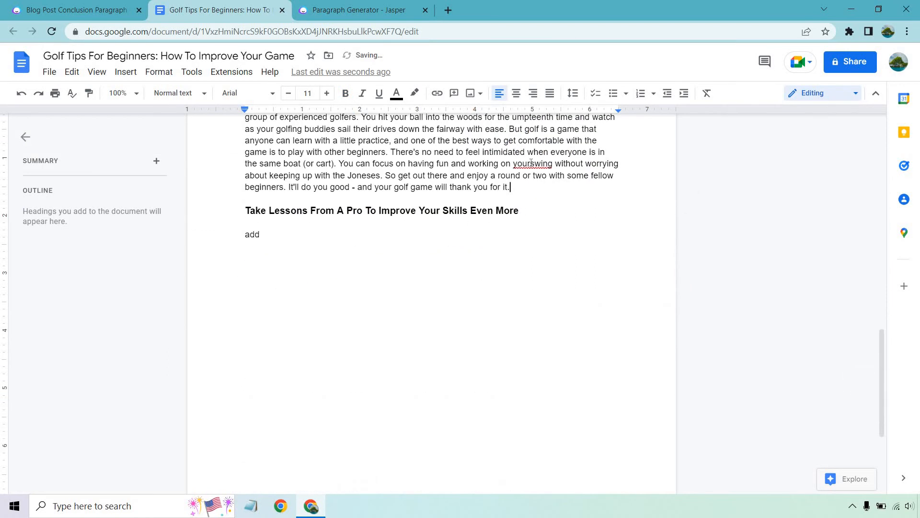
Correct the misspelling 'yourswing' to 'your swing' in the beginners paragraph.
right_click(531, 163)
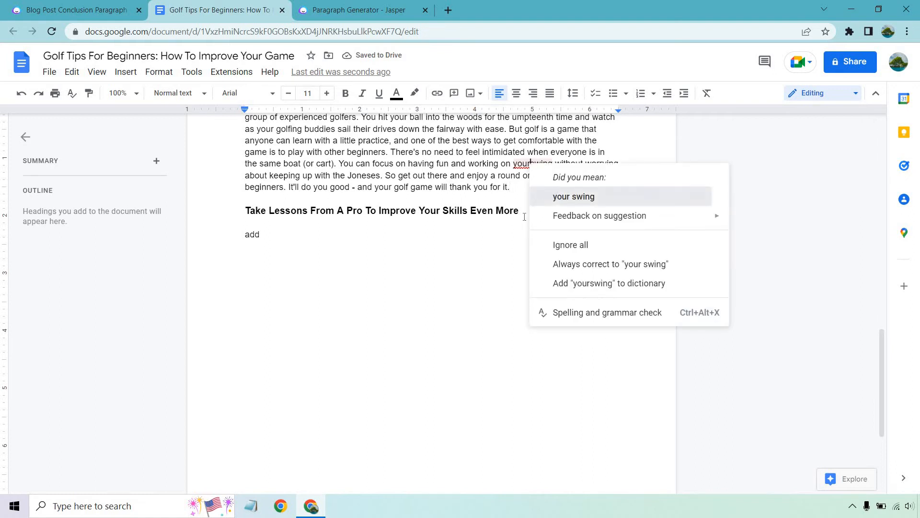
click(573, 196)
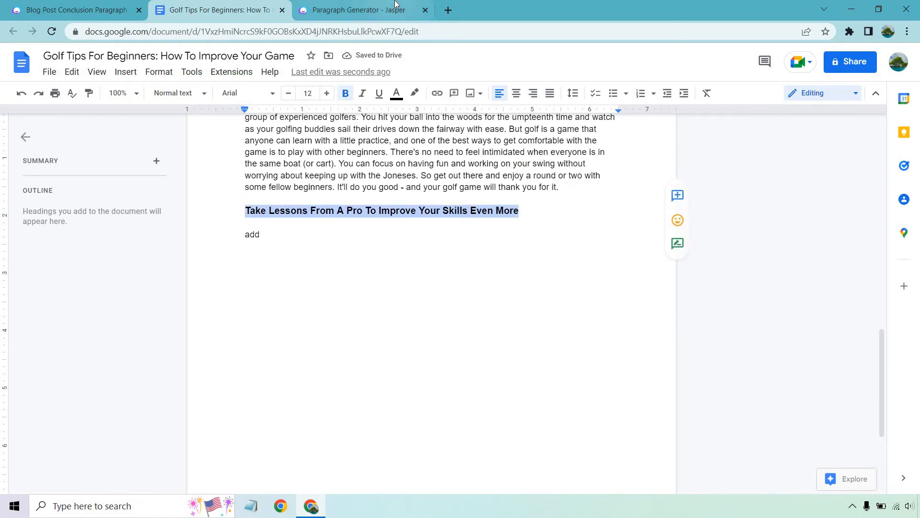
Clear the old output, add 'Golf' to the topic, then generate and copy the golf-pro lessons paragraph.
click(357, 11)
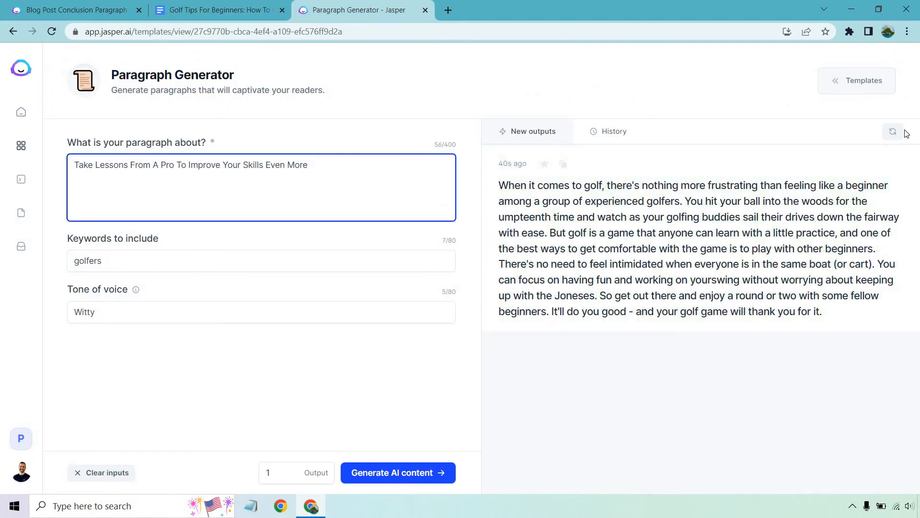
click(892, 131)
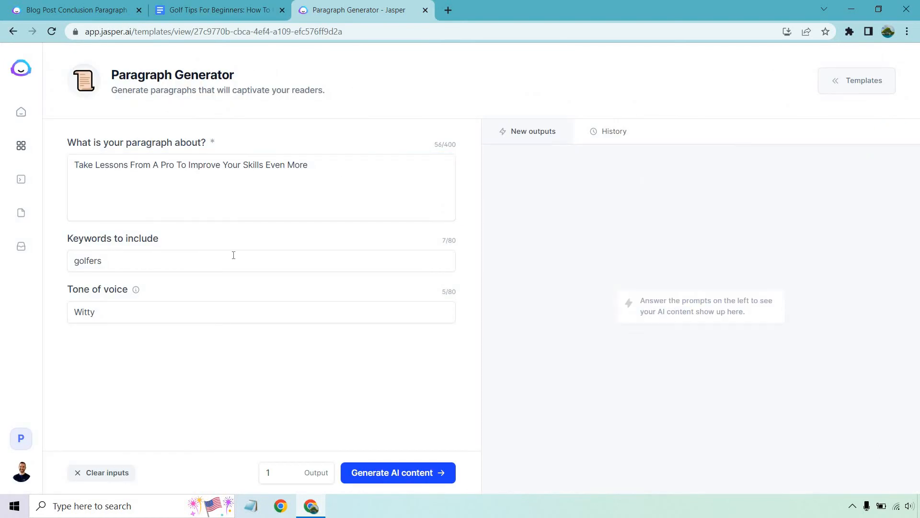
text(Golf)
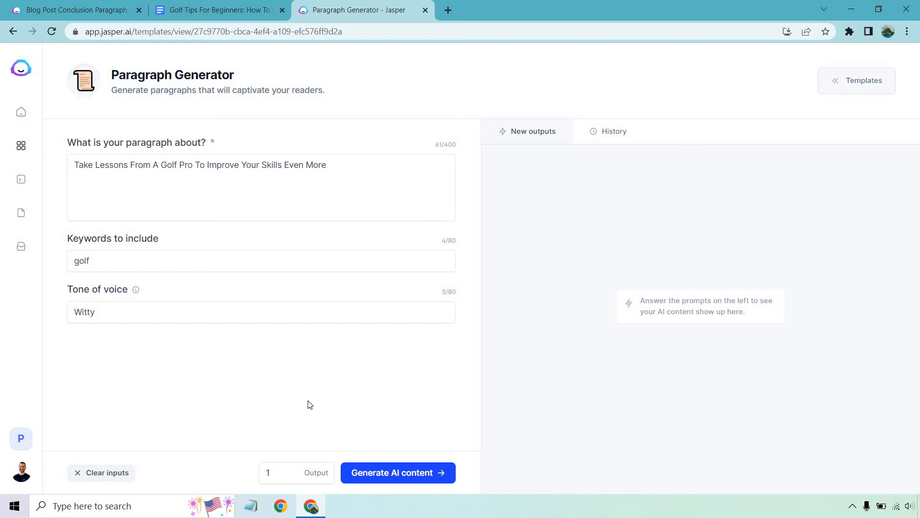
click(398, 472)
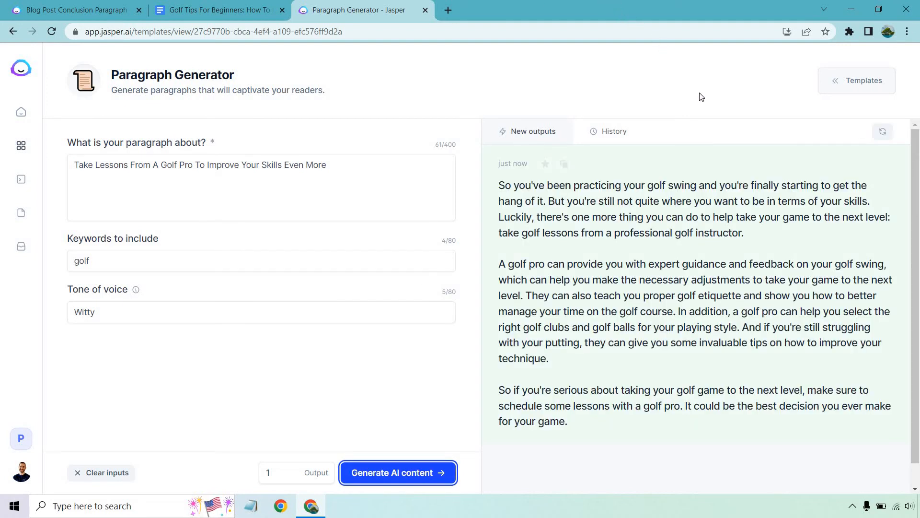
mouse_move(679, 143)
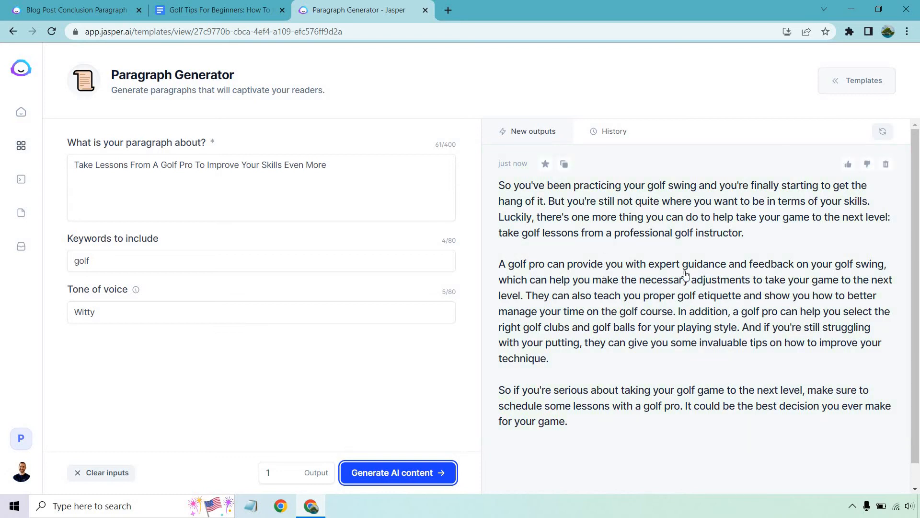
mouse_move(671, 302)
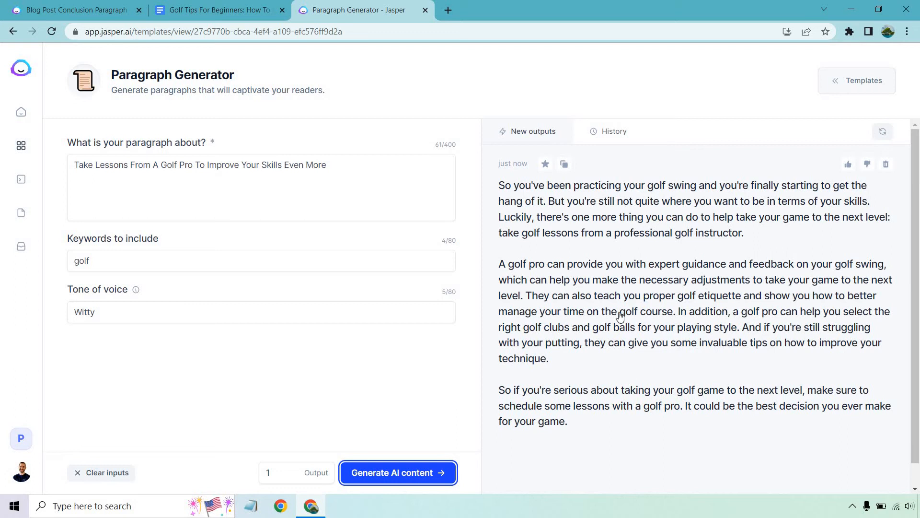
mouse_move(565, 179)
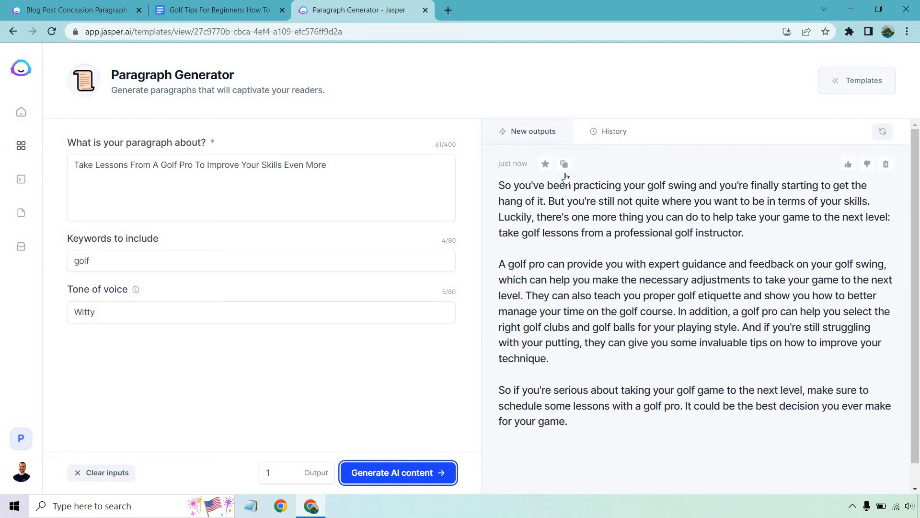
click(216, 10)
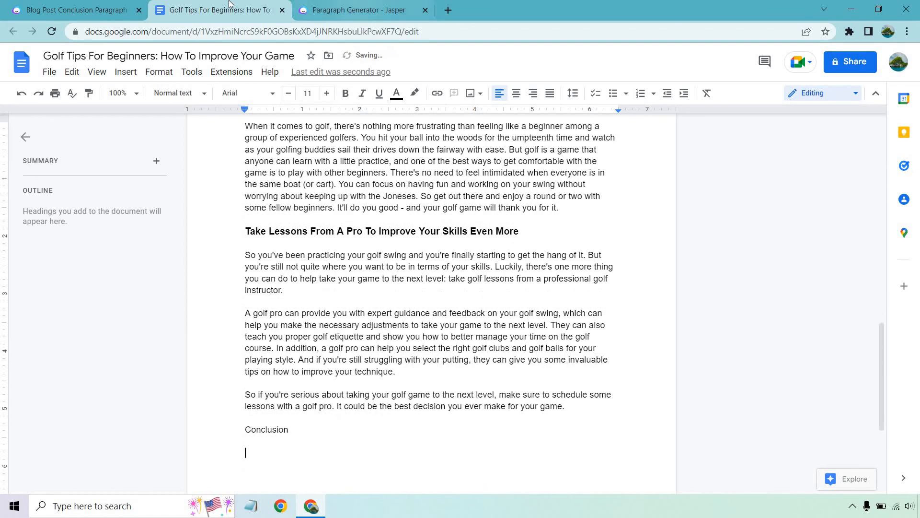
Select the blog post outline and generate a conclusion paragraph for the golf post.
click(70, 10)
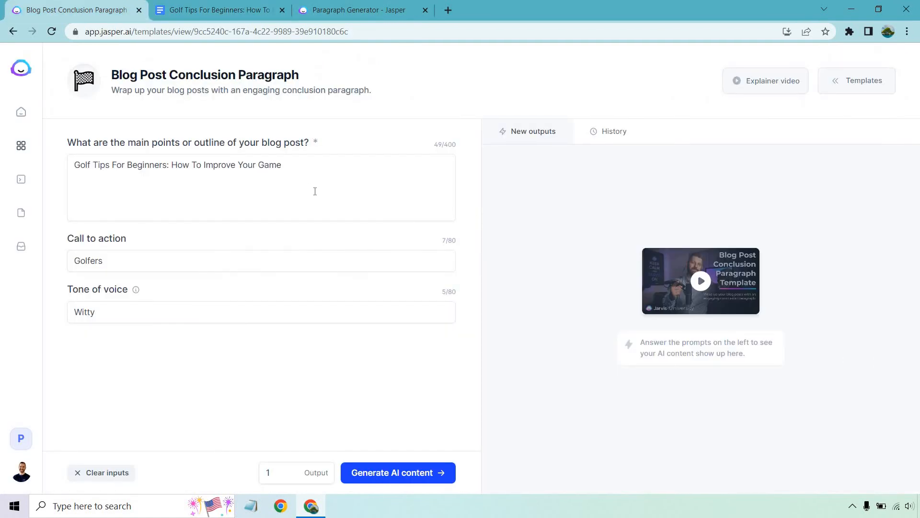
triple_click(177, 165)
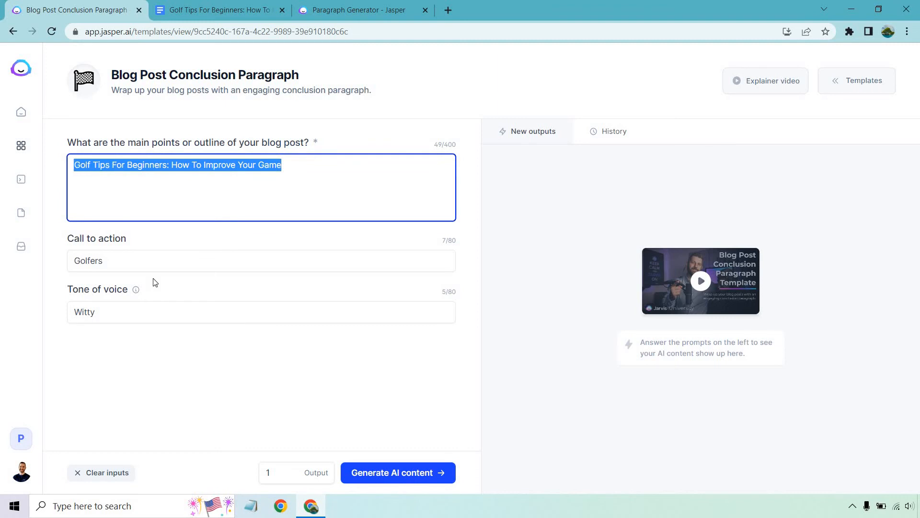
click(397, 472)
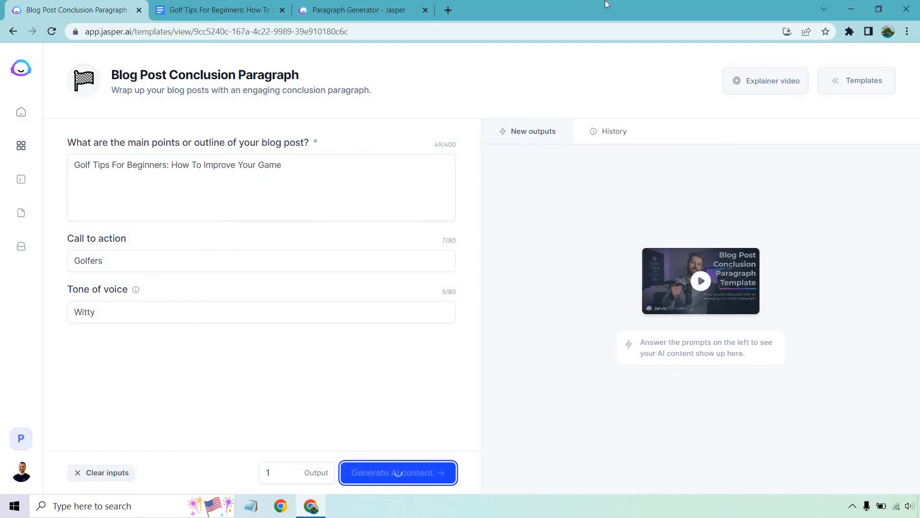
click(397, 472)
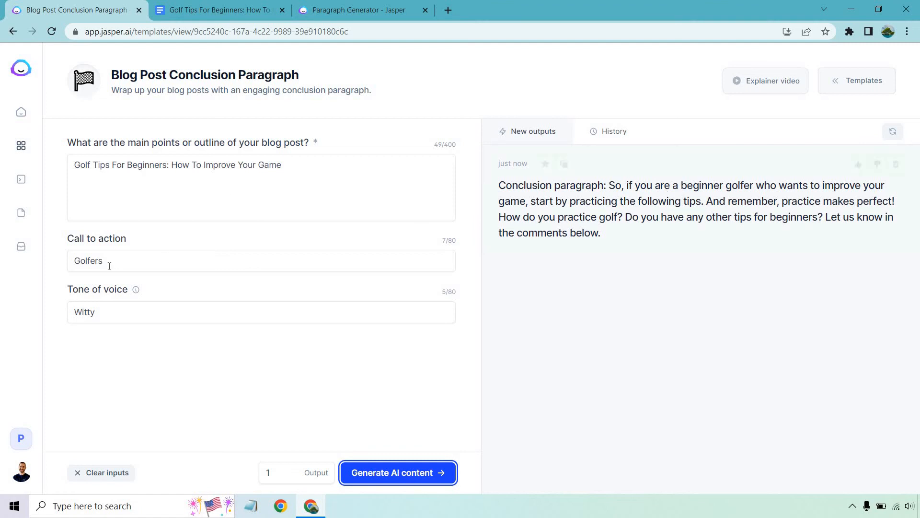
Copy the conclusion and change the call to action to 'leave a comment down below'.
double_click(87, 261)
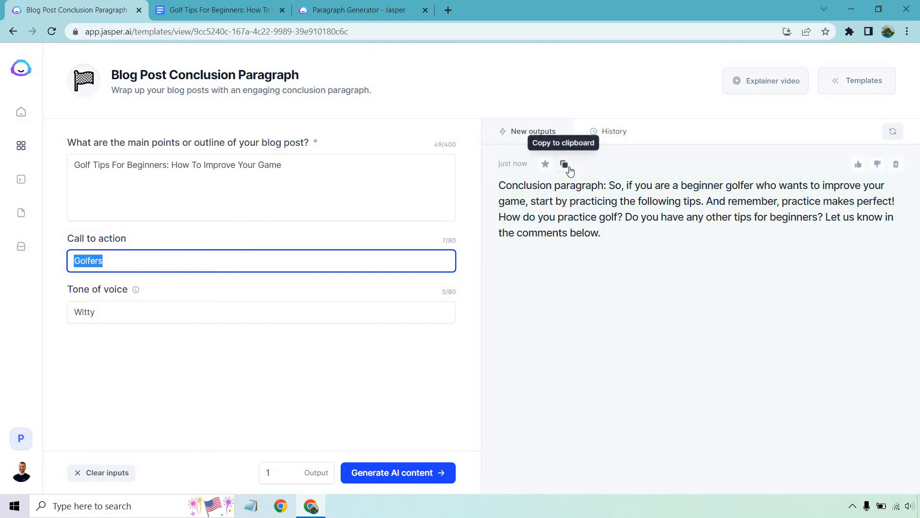
click(564, 164)
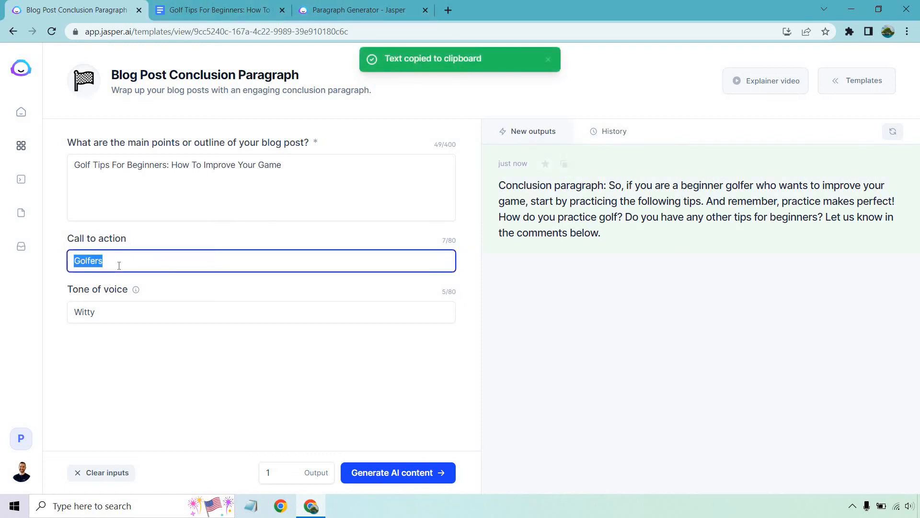
text(leave a comment)
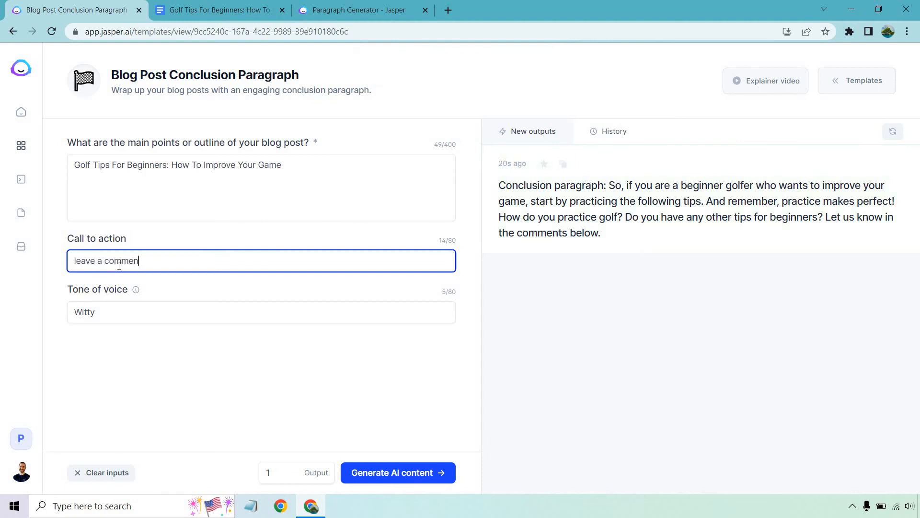
text(down below)
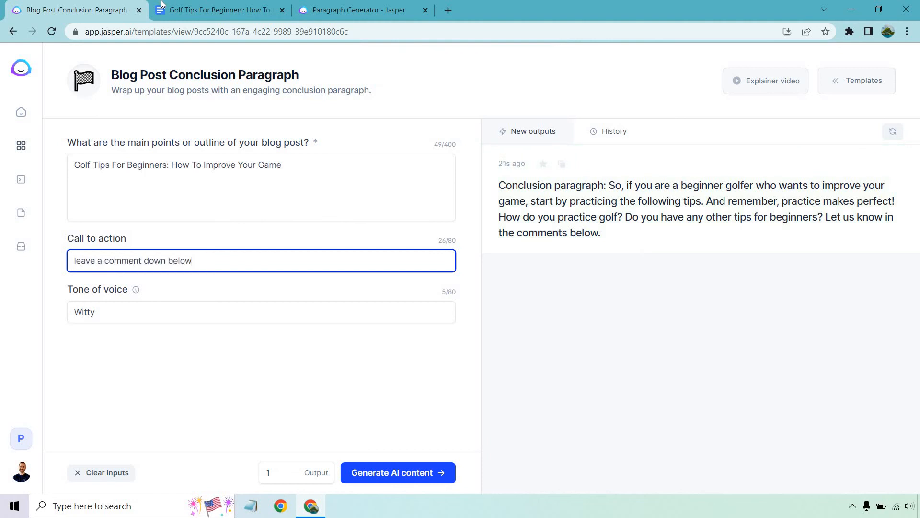
click(217, 10)
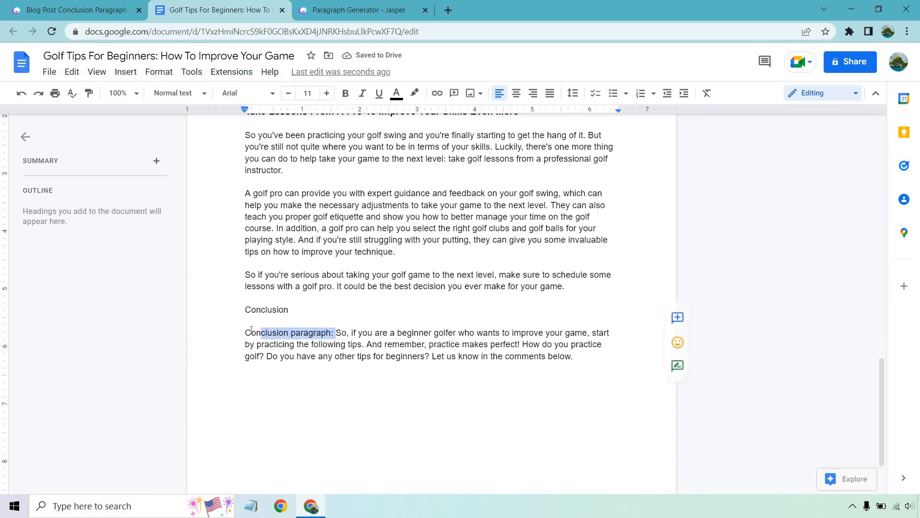
Delete the 'Conclusion paragraph:' label and read the post from the title.
key(Delete)
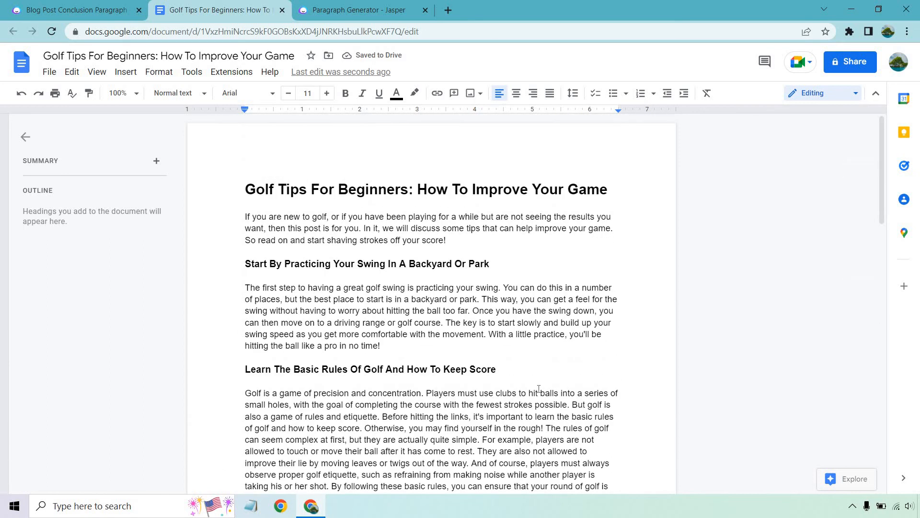
click(191, 71)
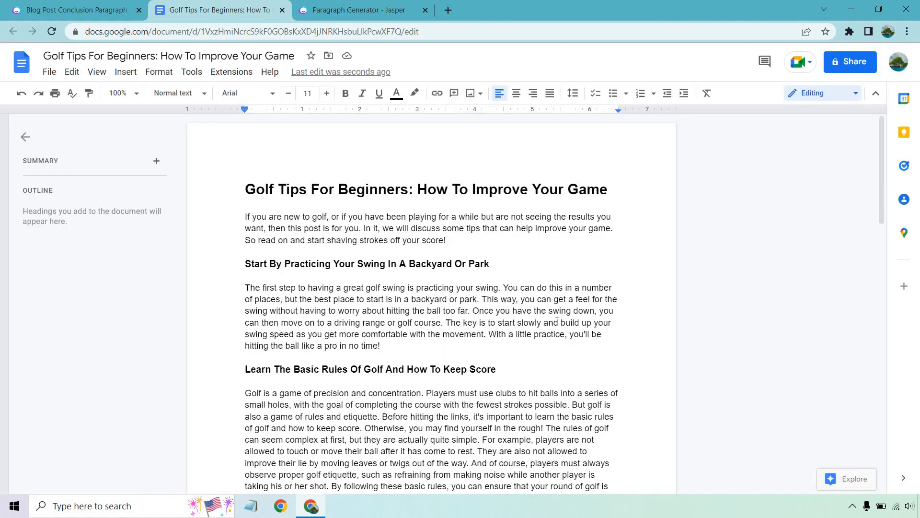
scroll(down, 3)
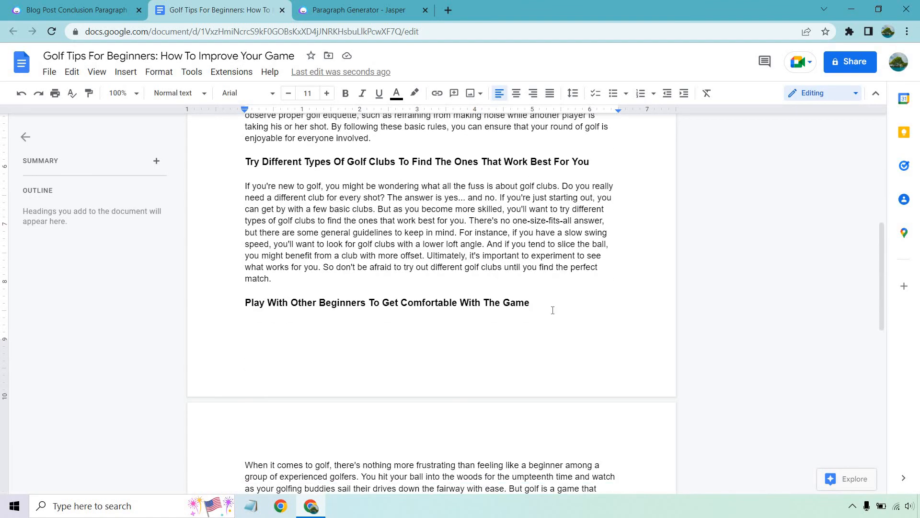